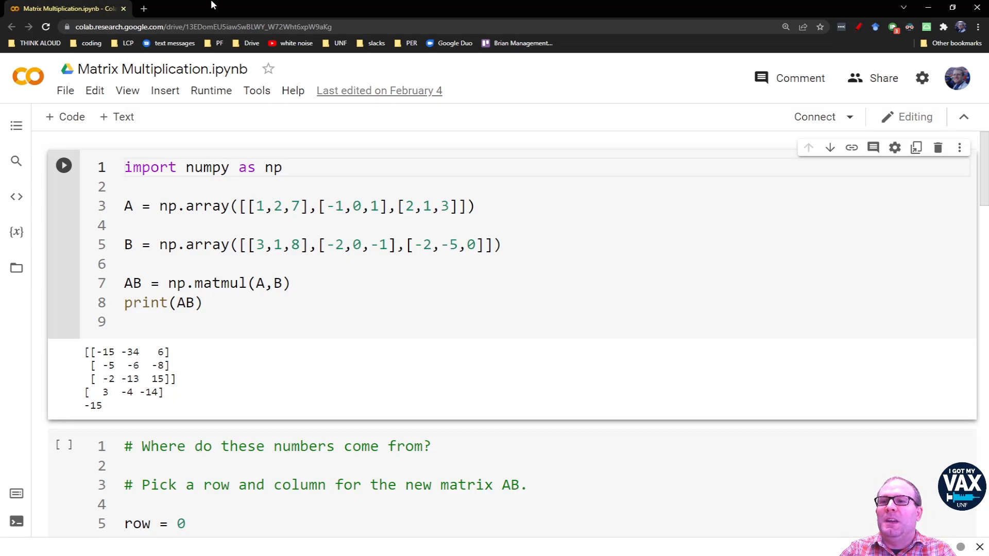
Rerun the first cell, pointing out matmul, the AB variable and AB's top-left entry.
{"action": "triple_click", "coordinate": [202, 167]}
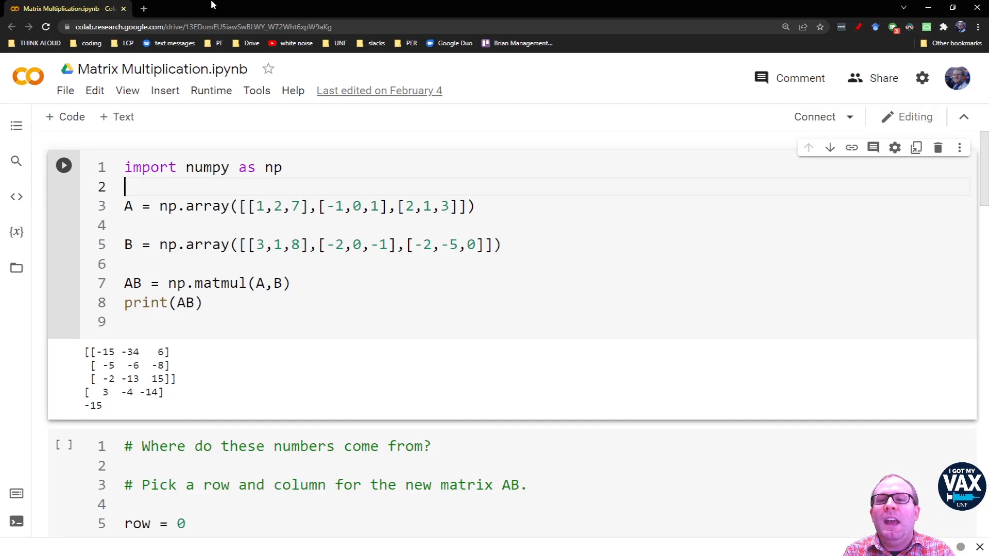
{"action": "left_click", "coordinate": [126, 206]}
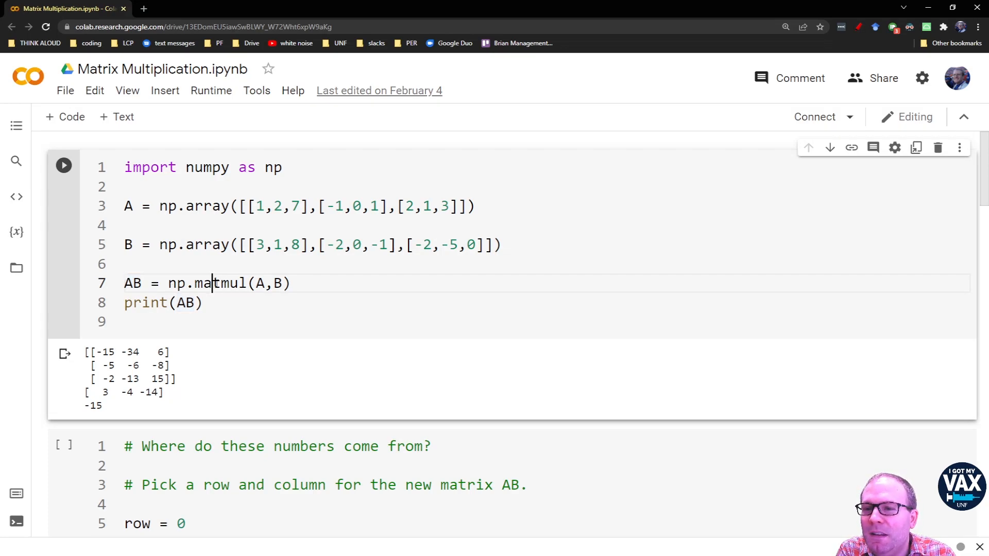
{"action": "double_click", "coordinate": [221, 284]}
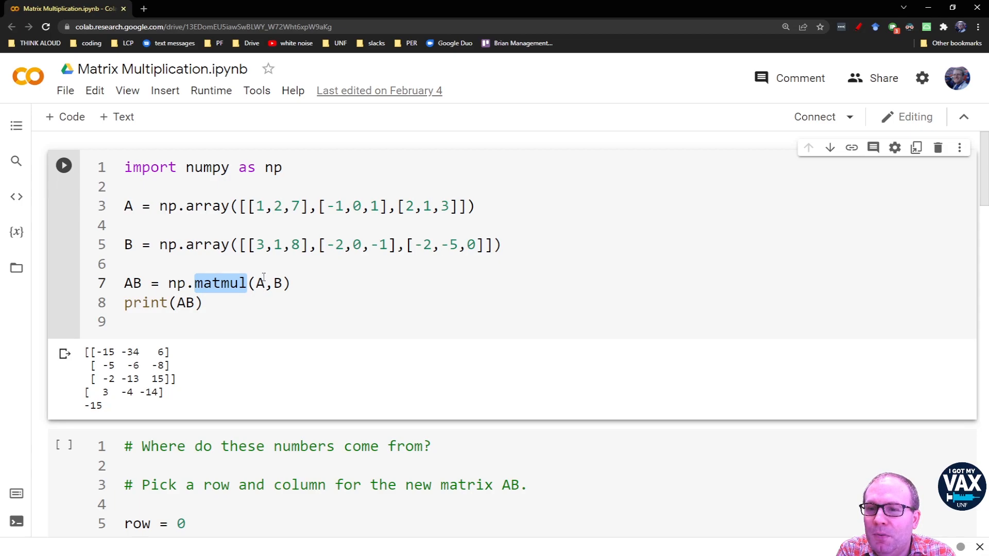
{"action": "mouse_move", "coordinate": [276, 292]}
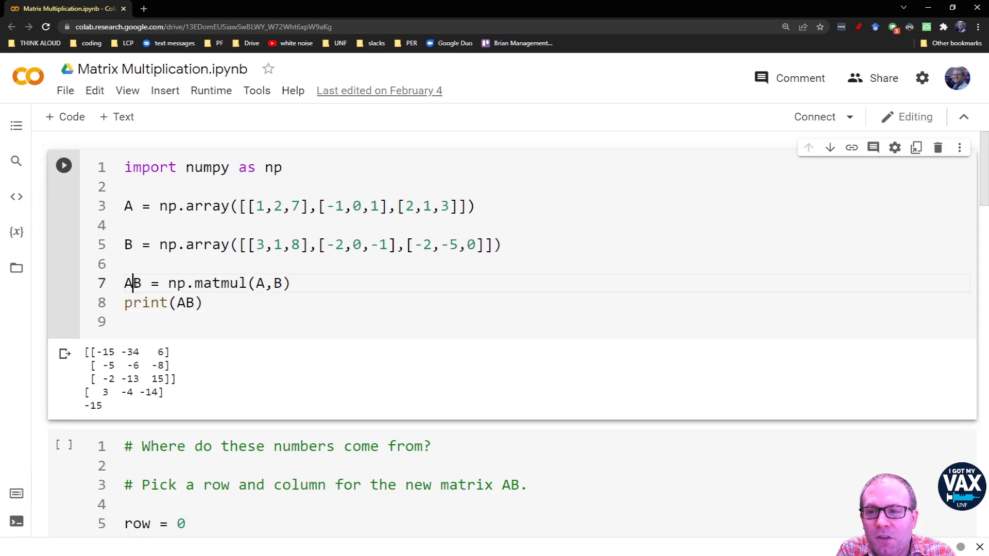
{"action": "double_click", "coordinate": [133, 283]}
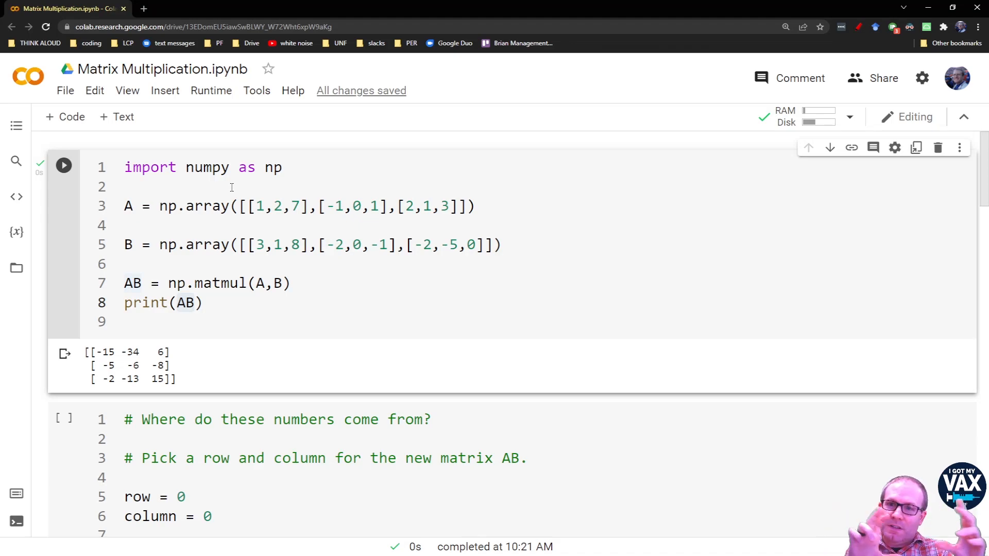
{"action": "mouse_move", "coordinate": [251, 163]}
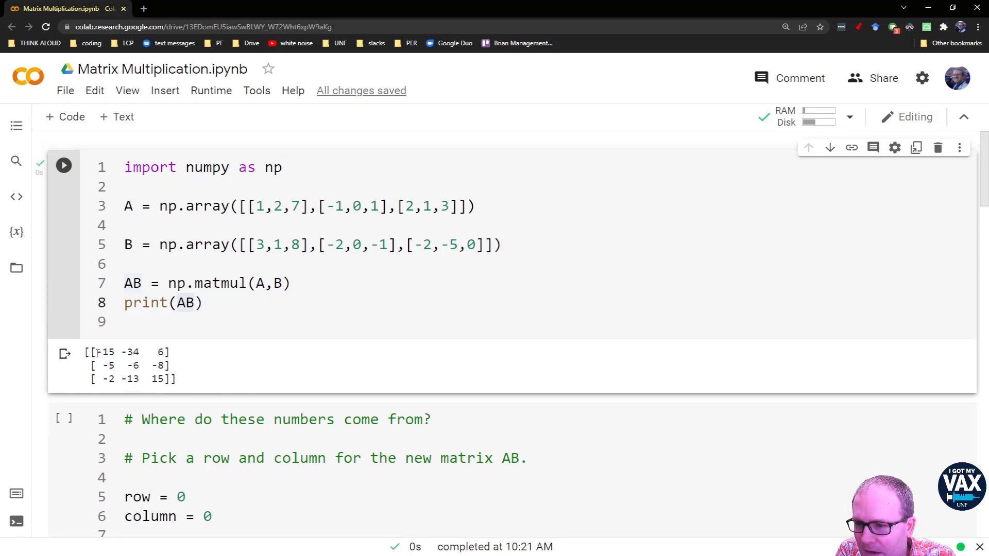
{"action": "left_click_drag", "start_coordinate": [98, 352], "coordinate": [156, 352]}
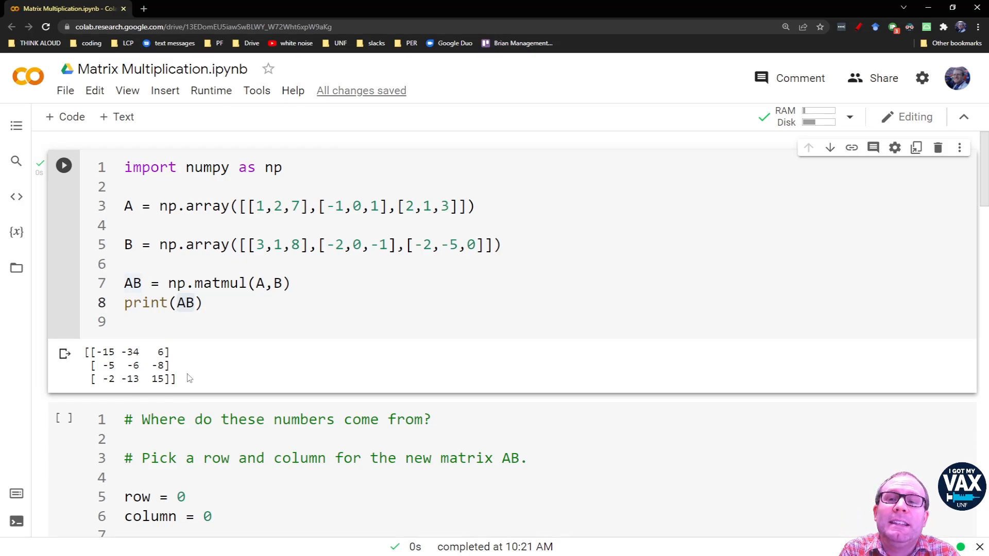
{"action": "mouse_move", "coordinate": [309, 233]}
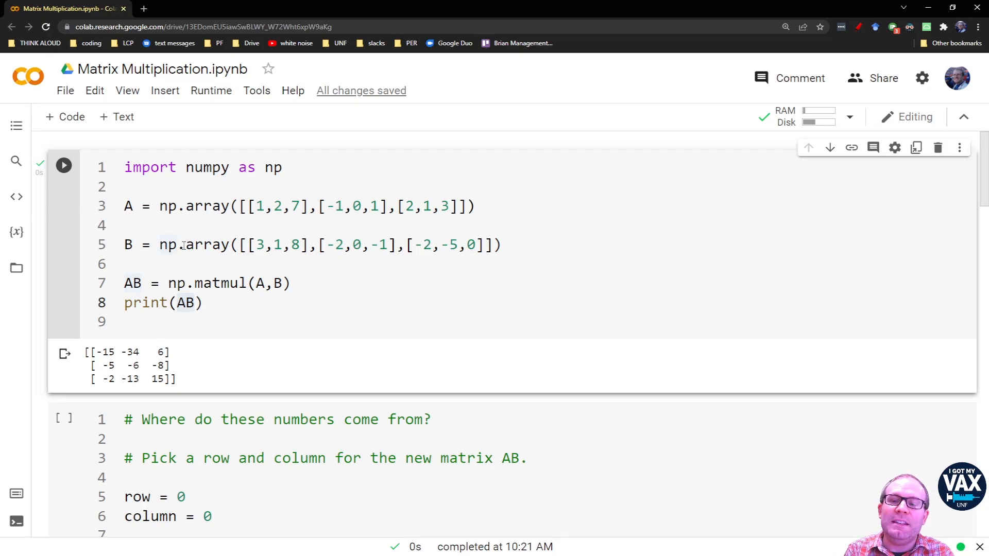
Scroll to the row-and-column cell and start editing its RowColumn line.
{"action": "scroll", "scroll_direction": "down", "scroll_amount": 3}
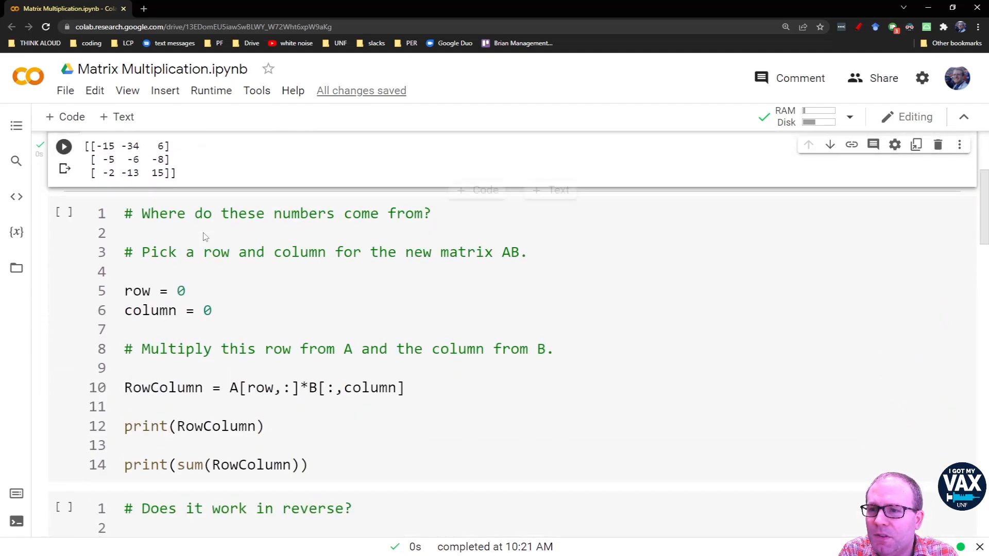
{"action": "scroll", "scroll_direction": "down", "scroll_amount": 3}
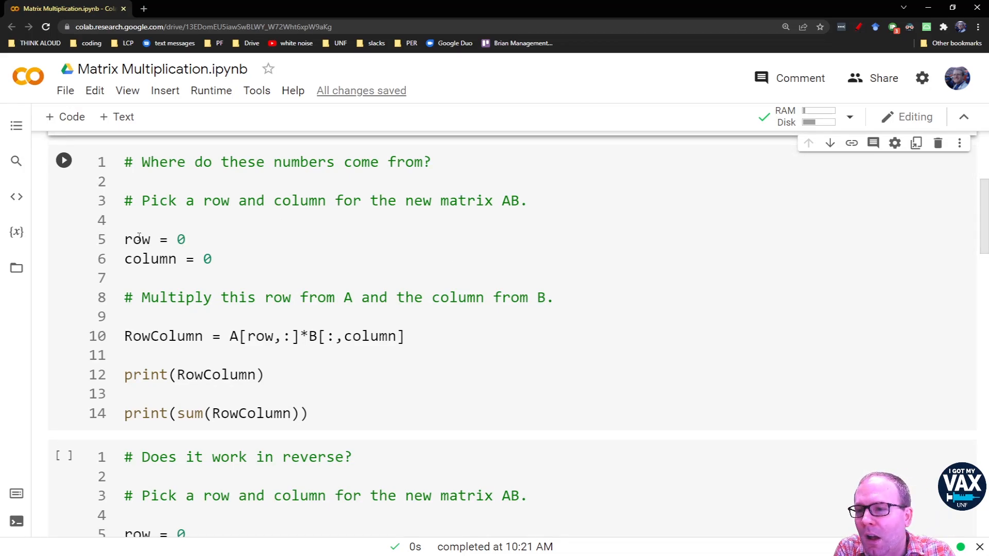
{"action": "mouse_move", "coordinate": [150, 259]}
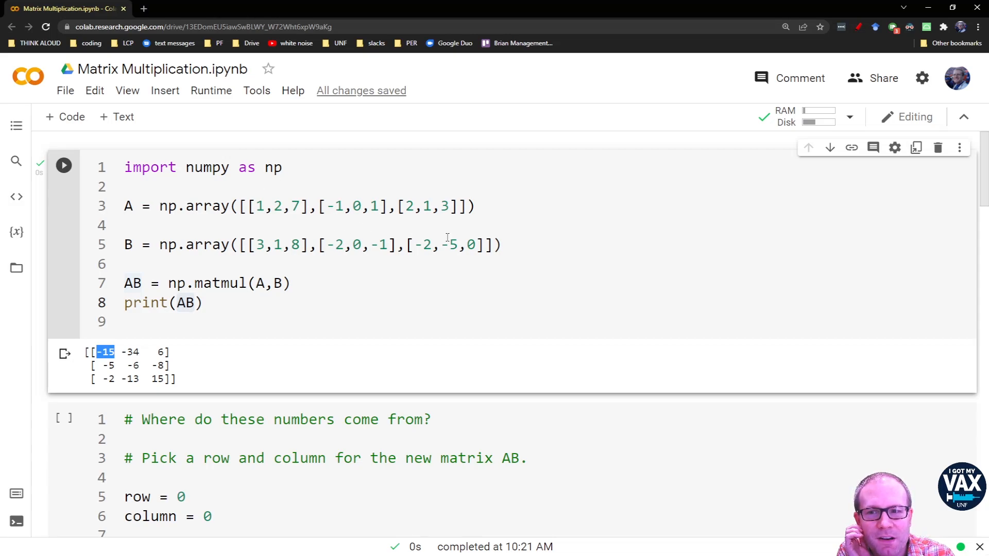
{"action": "mouse_move", "coordinate": [449, 259]}
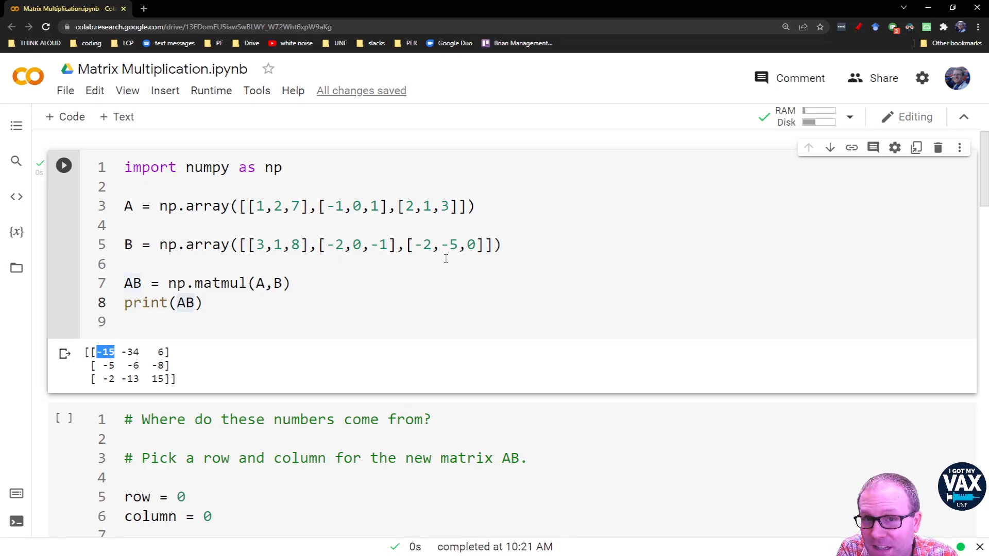
{"action": "scroll", "scroll_direction": "down", "scroll_amount": 3}
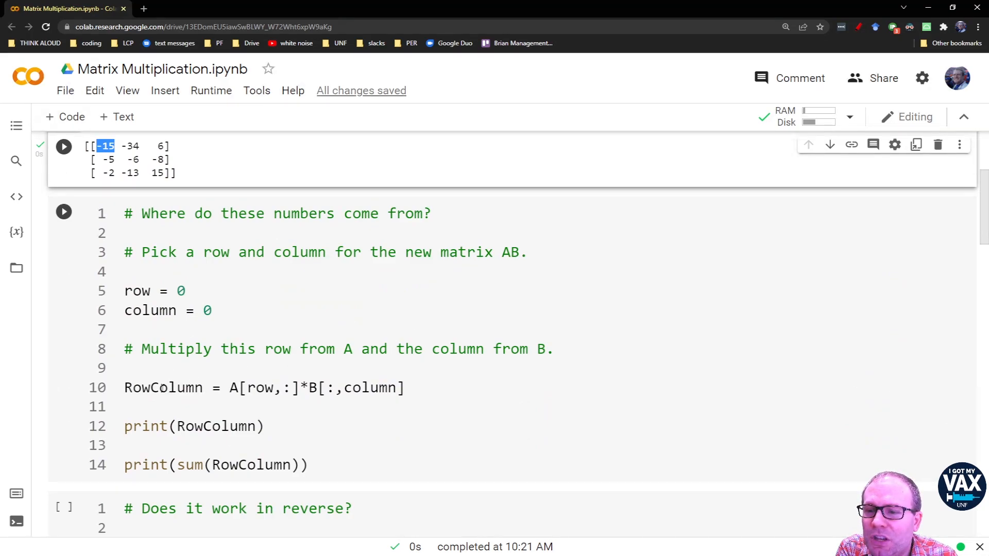
{"action": "double_click", "coordinate": [163, 388]}
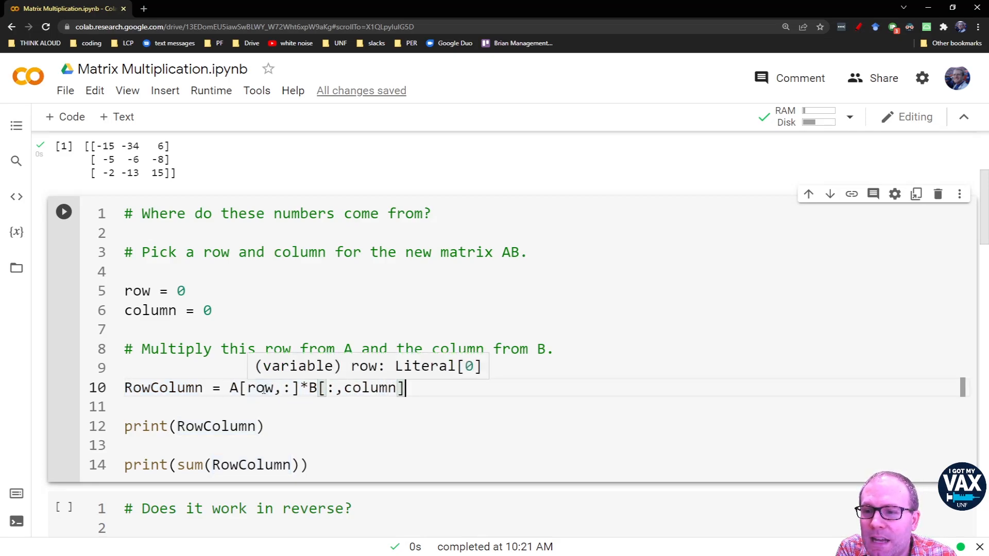
{"action": "double_click", "coordinate": [258, 387]}
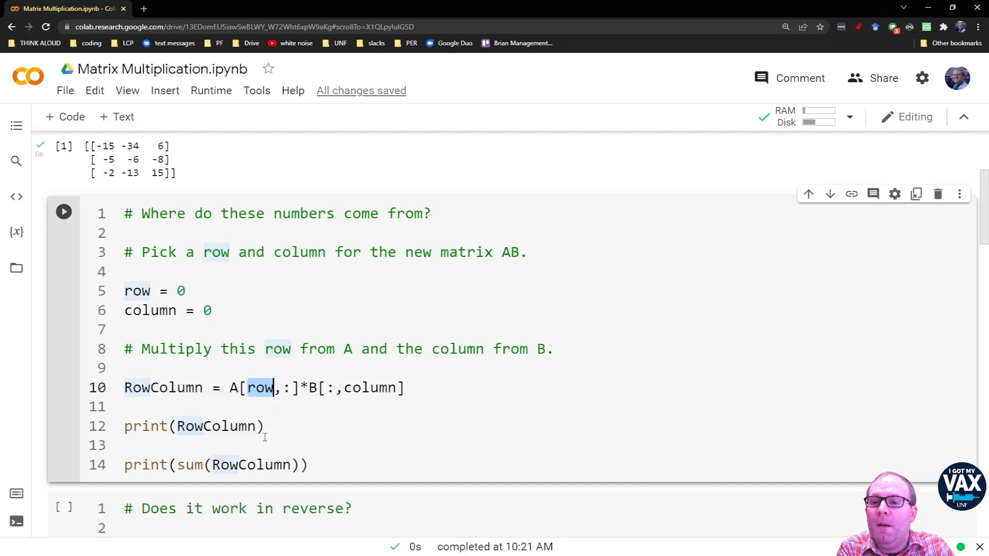
{"action": "mouse_move", "coordinate": [368, 388]}
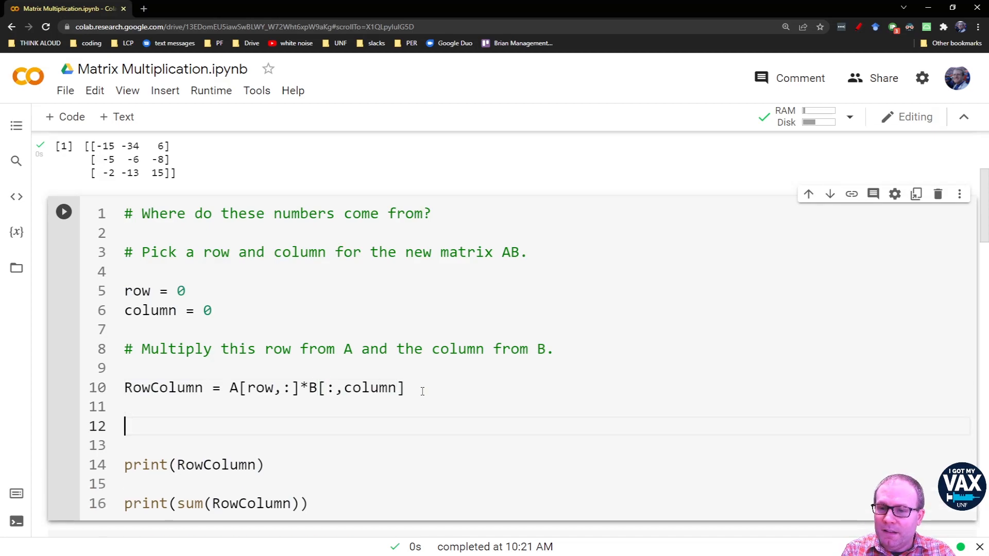
Add print(A[row,:]) and comment out the two RowColumn print lines with Ctrl+/.
{"action": "type", "text": "print()"}
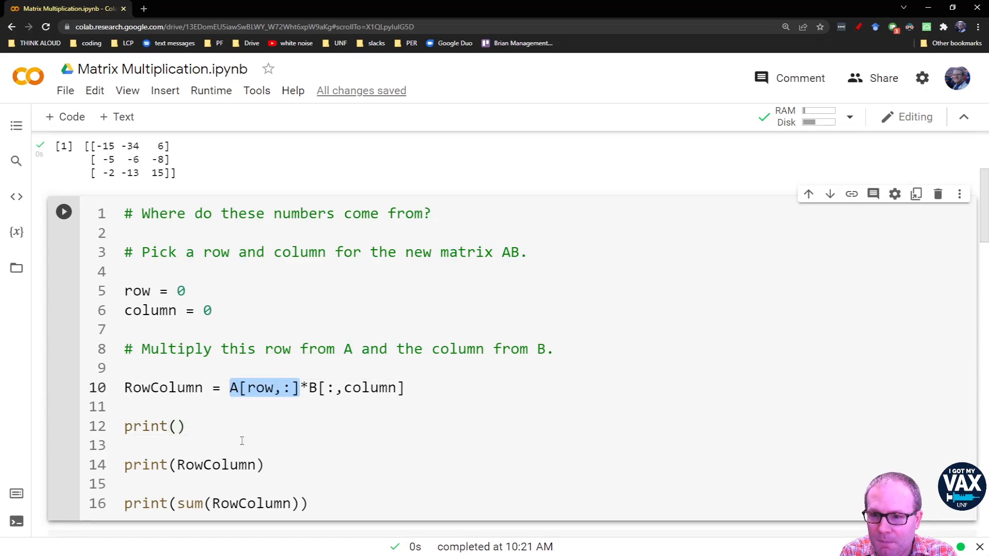
{"action": "type", "text": "A[row,:]"}
{"action": "left_click", "coordinate": [292, 445]}
{"action": "type", "text": "print(B[:,column])"}
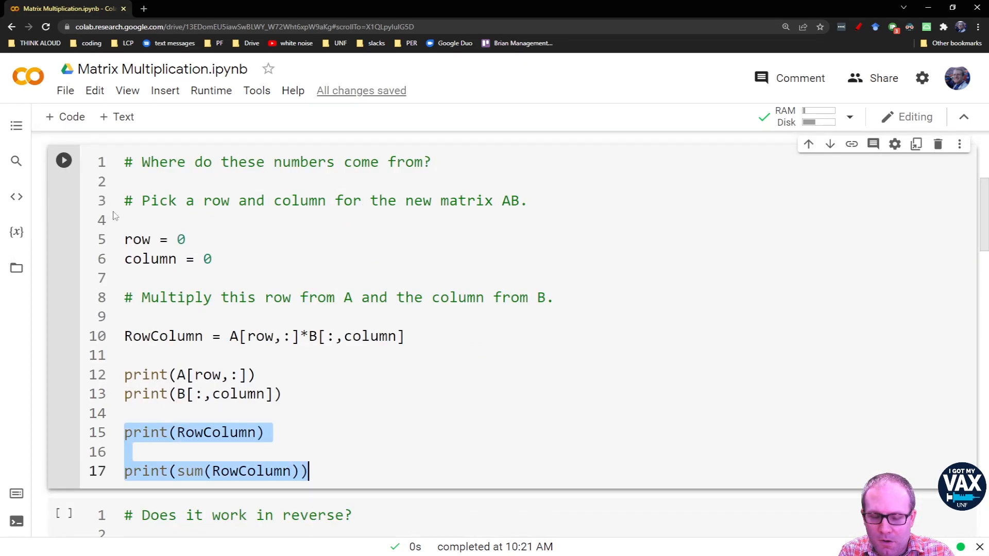
{"action": "key", "text": "ctrl+/"}
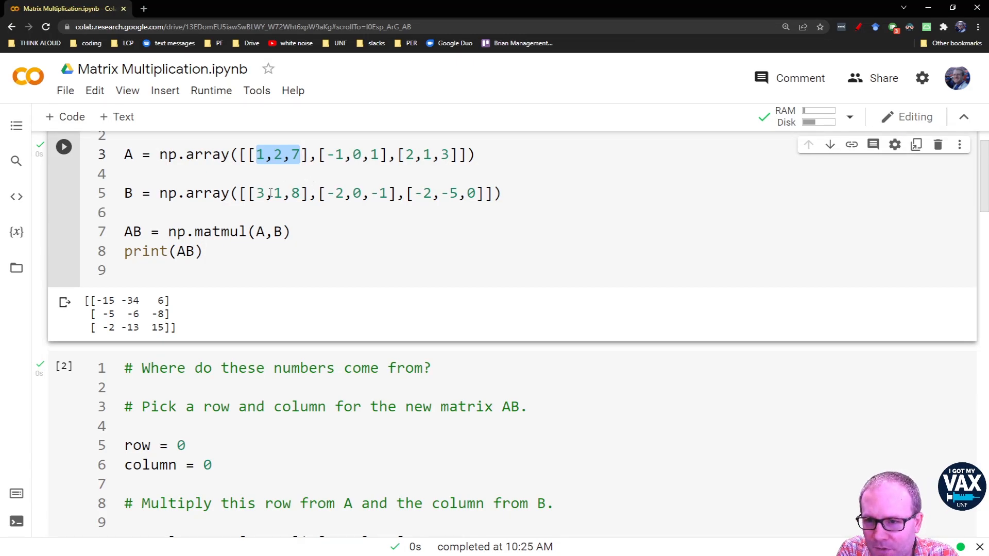
{"action": "mouse_move", "coordinate": [254, 280]}
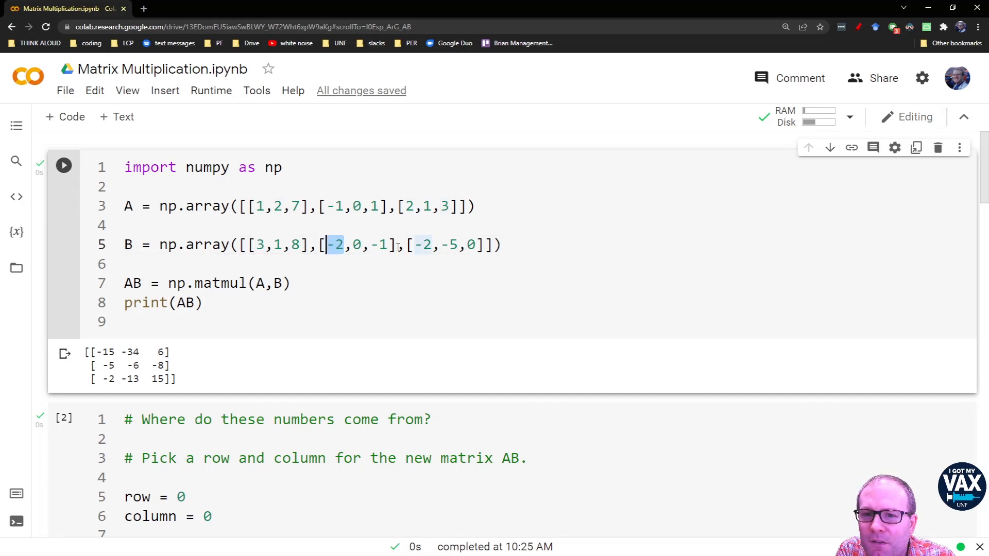
Scroll down and place the cursor on the commented print(RowColumn) line.
{"action": "scroll", "scroll_direction": "down", "scroll_amount": 3}
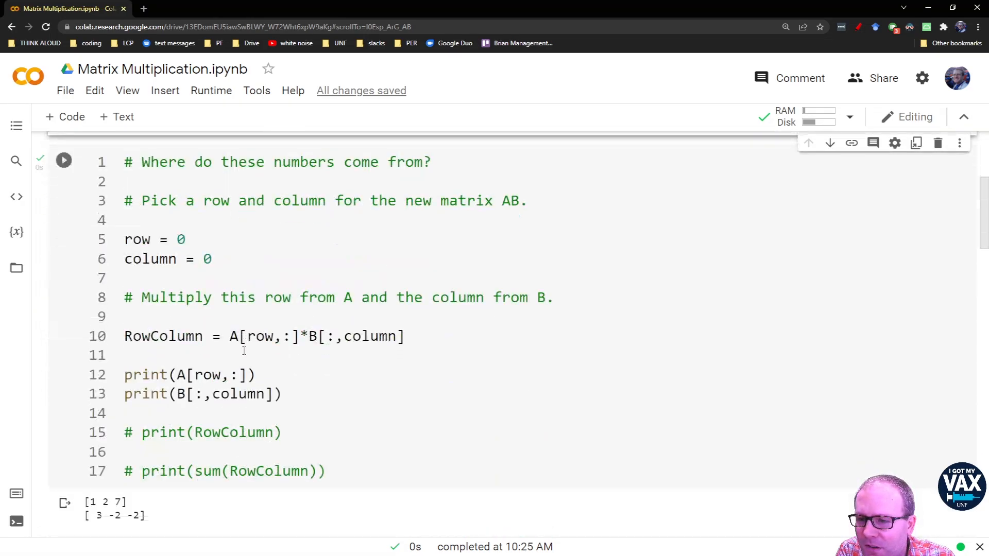
{"action": "scroll", "scroll_direction": "down", "scroll_amount": 3}
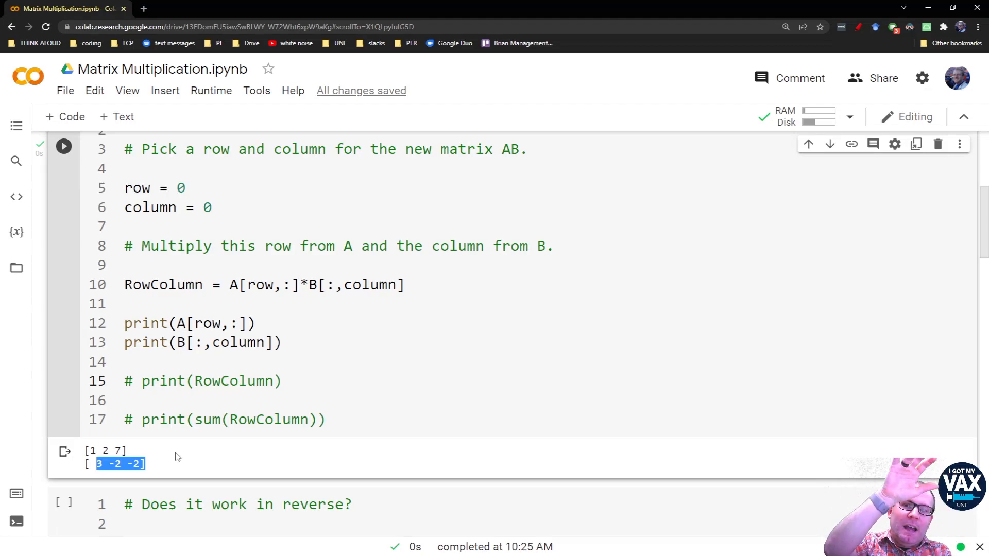
{"action": "left_click", "coordinate": [220, 381]}
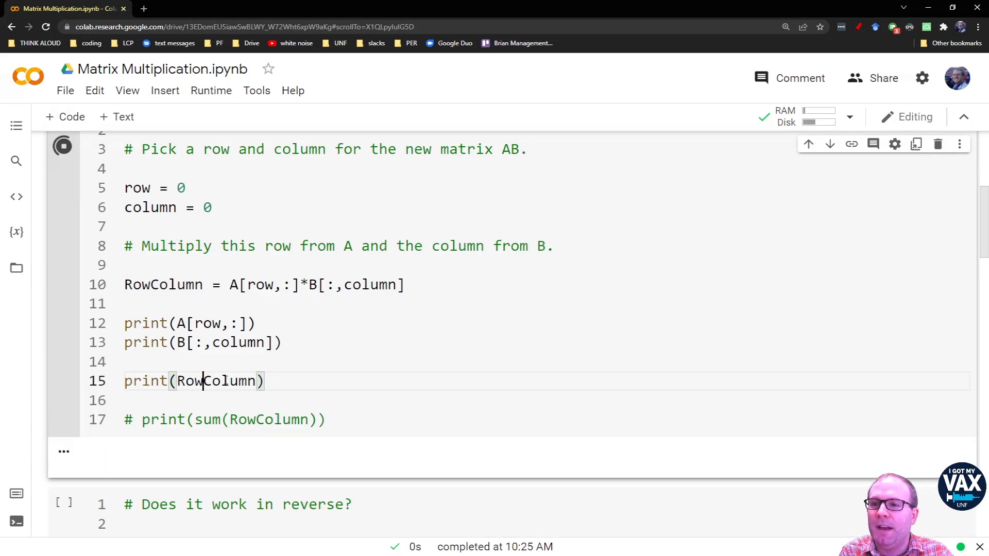
Run the cell and compare products 3 -4 -14 against A's row and B's column.
{"action": "left_click", "coordinate": [63, 146]}
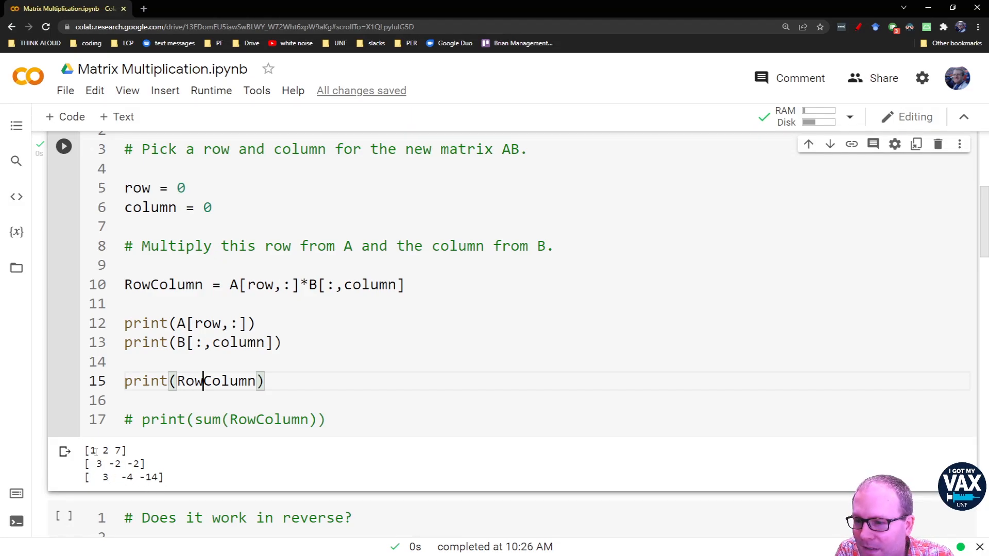
{"action": "double_click", "coordinate": [98, 464]}
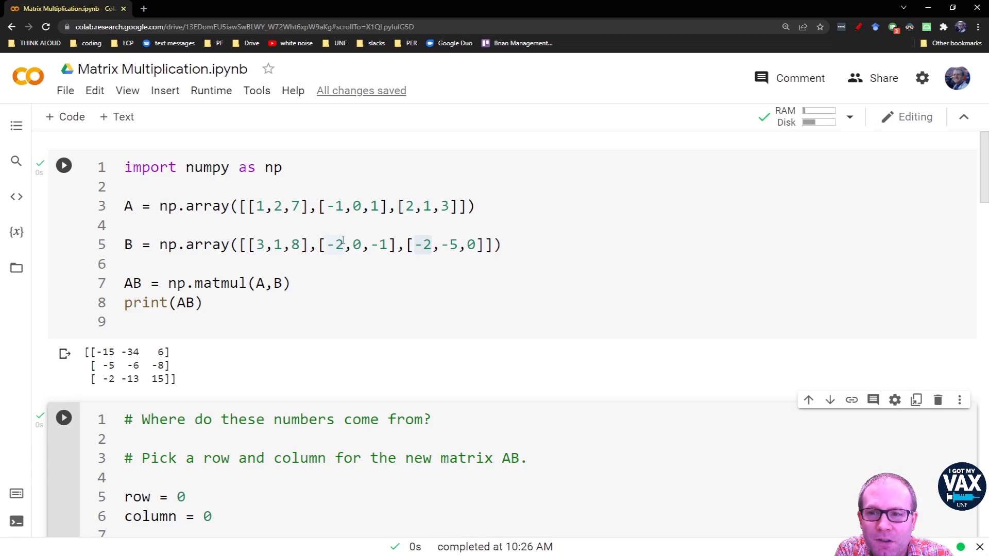
{"action": "mouse_move", "coordinate": [295, 214]}
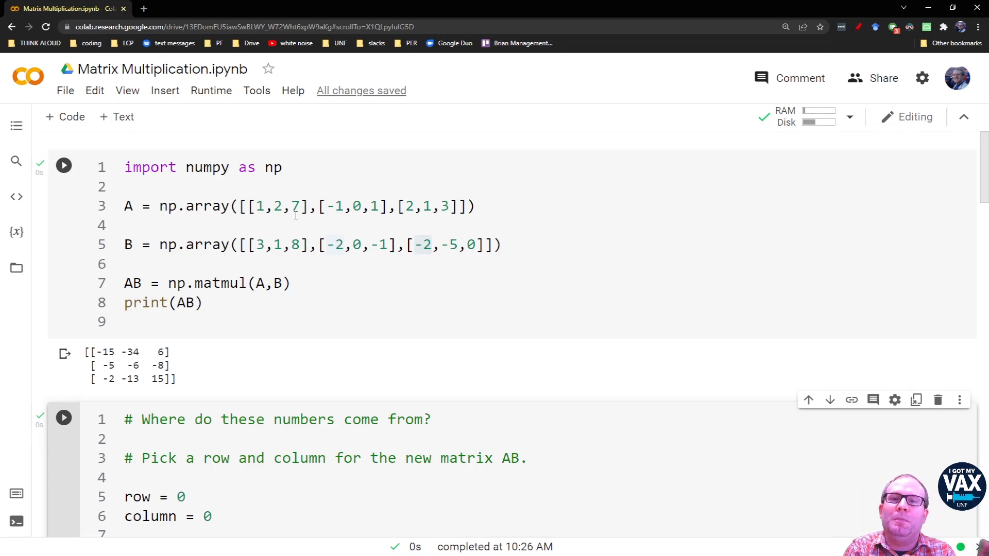
{"action": "scroll", "scroll_direction": "down", "scroll_amount": 3}
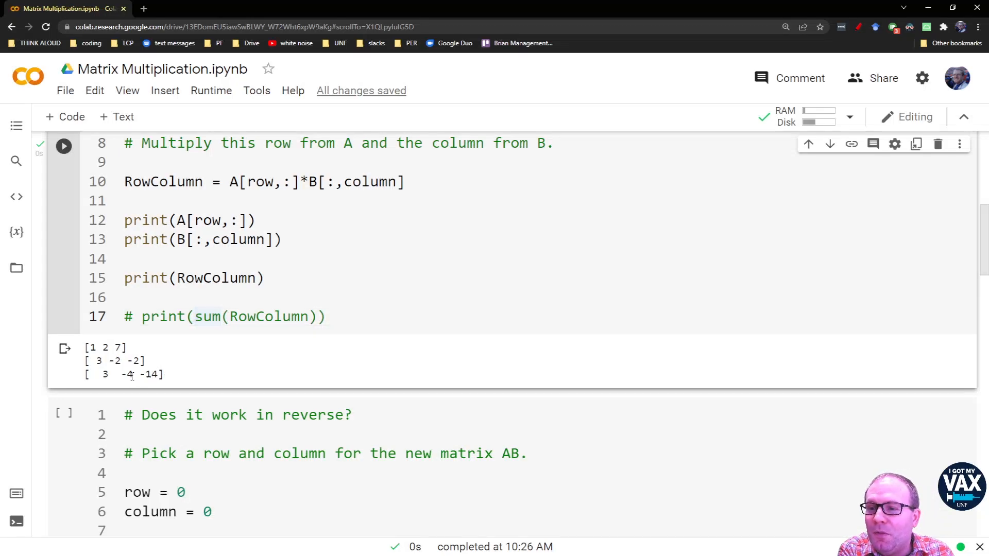
{"action": "left_click_drag", "start_coordinate": [98, 374], "coordinate": [132, 373]}
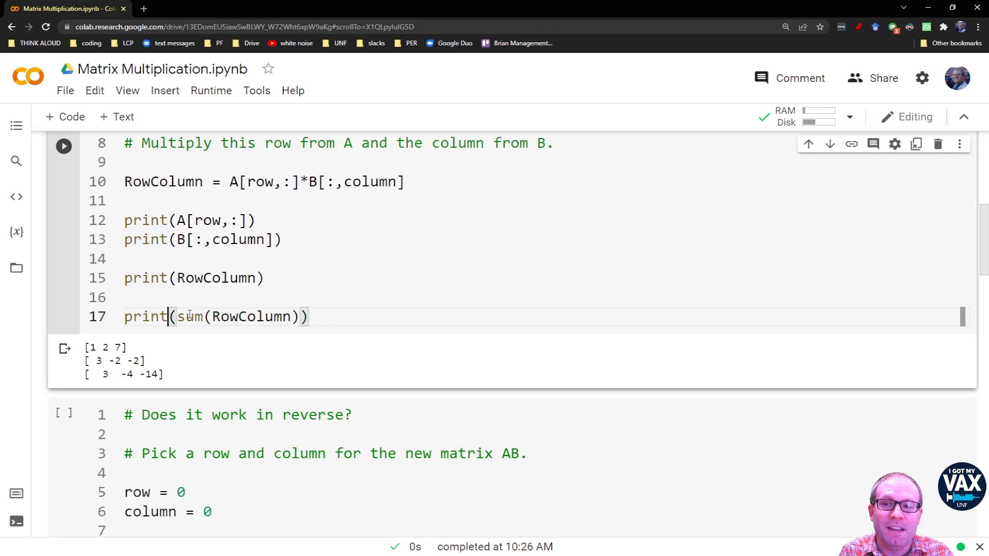
Run the cell, highlight B's first entry, and change the column index to 1.
{"action": "left_click", "coordinate": [63, 145]}
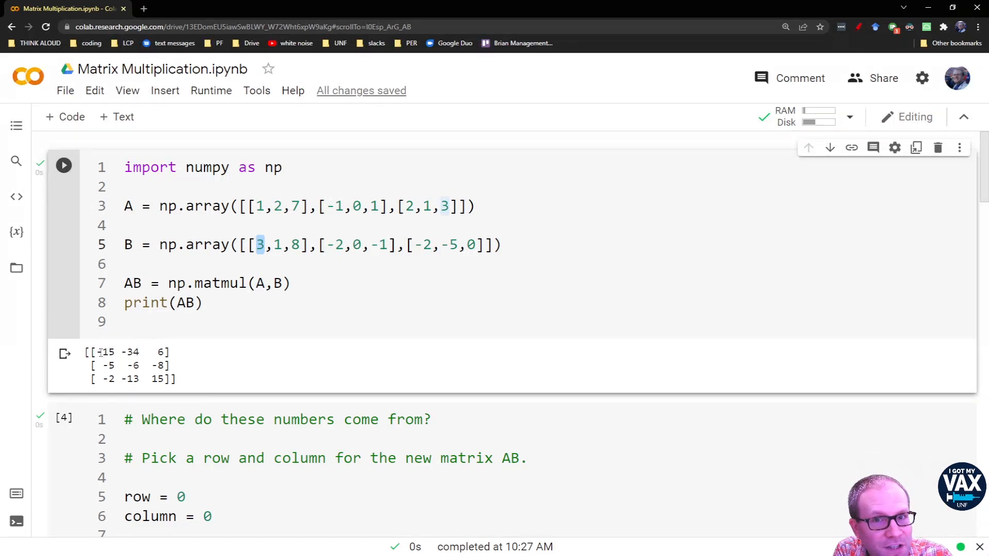
{"action": "left_click_drag", "start_coordinate": [97, 351], "coordinate": [163, 352]}
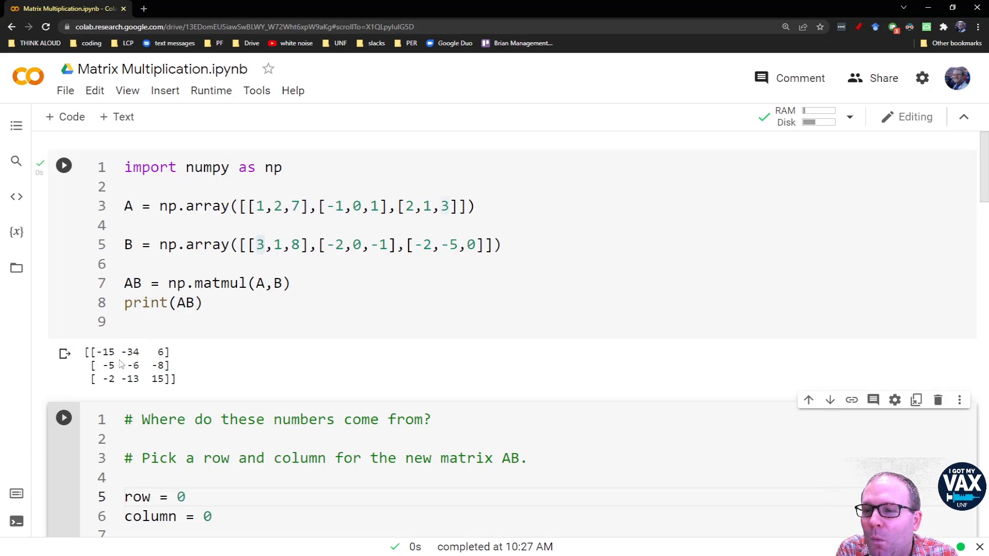
{"action": "double_click", "coordinate": [129, 351]}
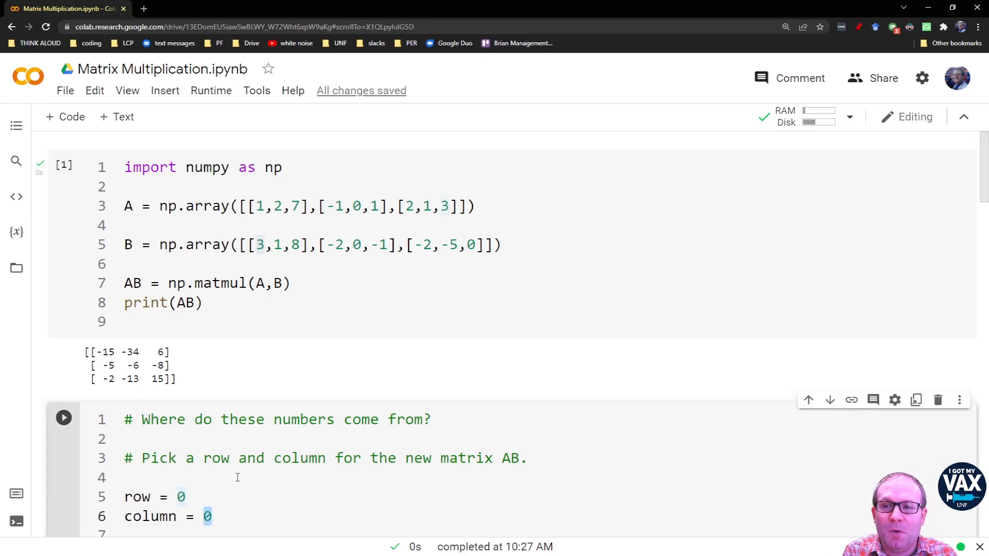
{"action": "type", "text": "1"}
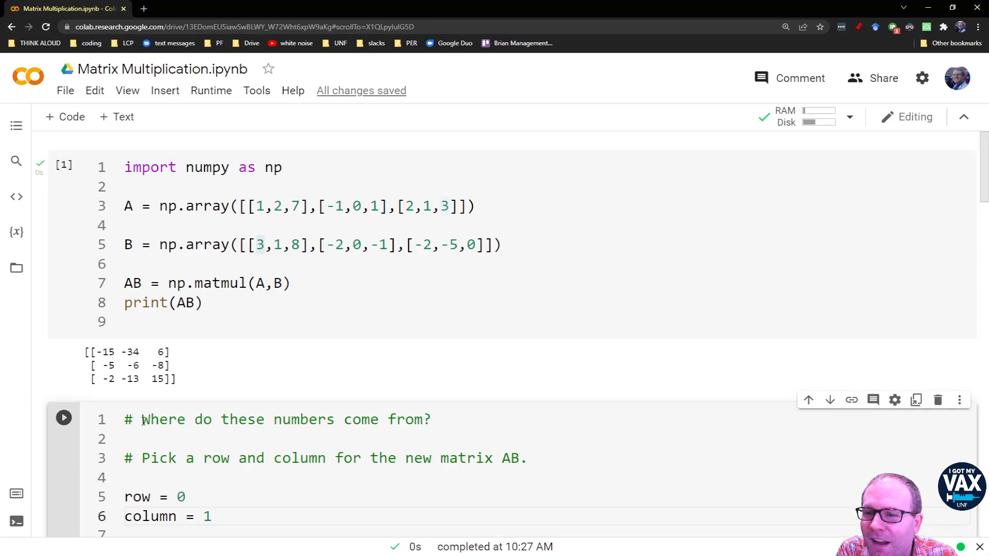
Rerun the explanation cell: row [1 2 7], column [1 0 -5], sum -34.
{"action": "scroll", "scroll_direction": "down", "scroll_amount": 3}
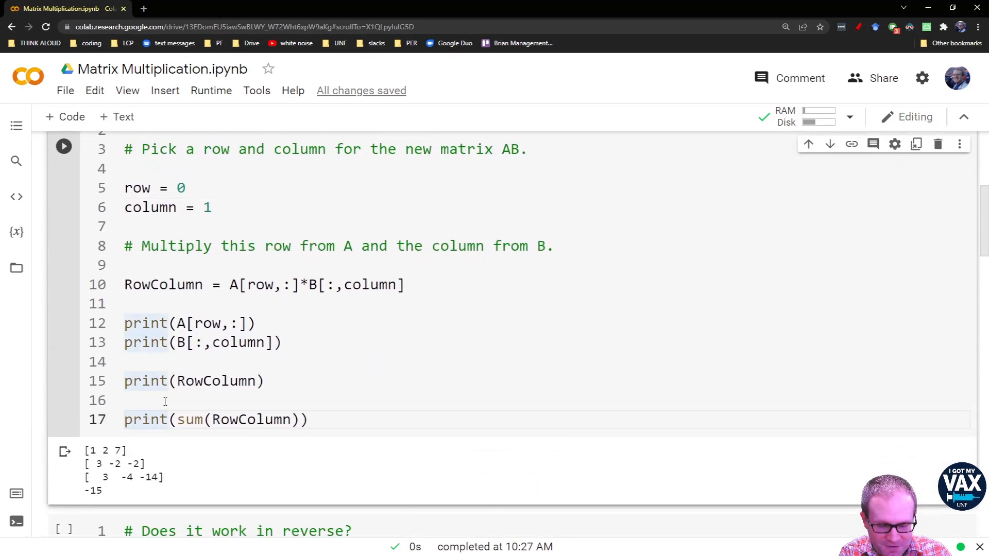
{"action": "left_click", "coordinate": [63, 146]}
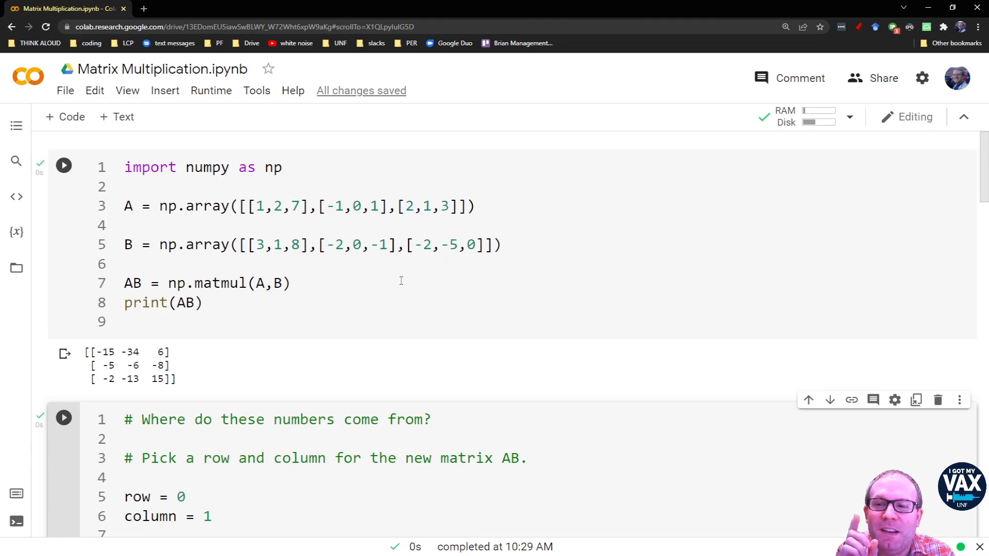
{"action": "mouse_move", "coordinate": [147, 351]}
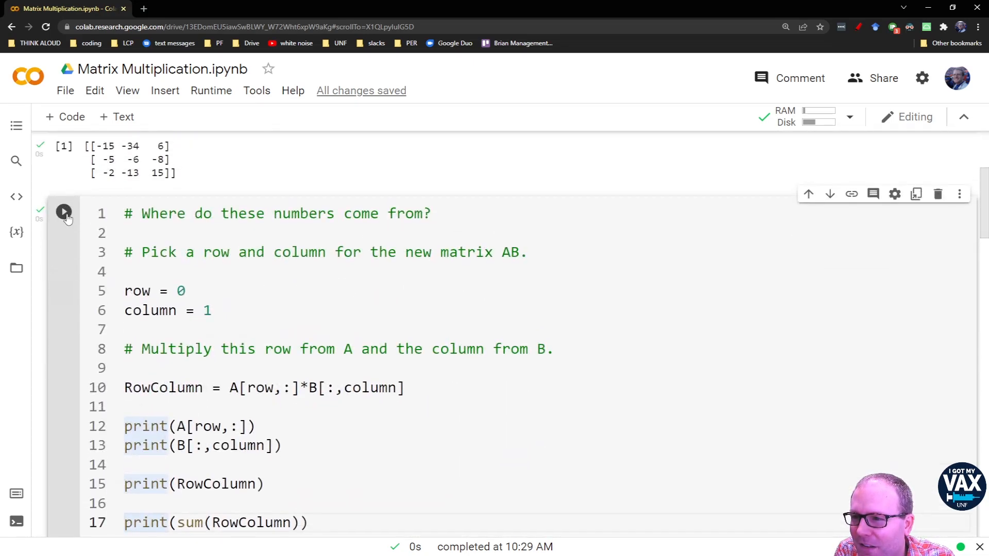
{"action": "left_click", "coordinate": [63, 211]}
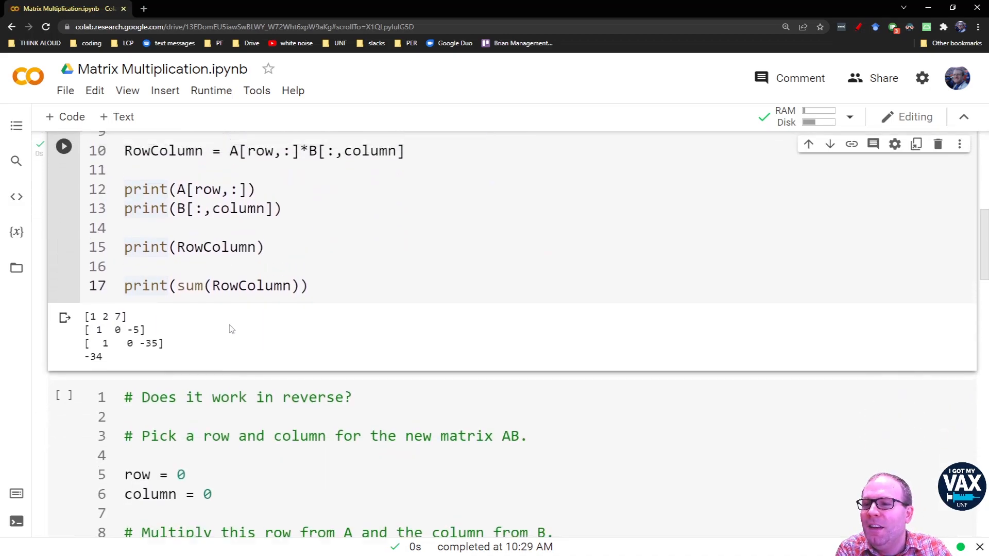
{"action": "scroll", "scroll_direction": "down", "scroll_amount": 3}
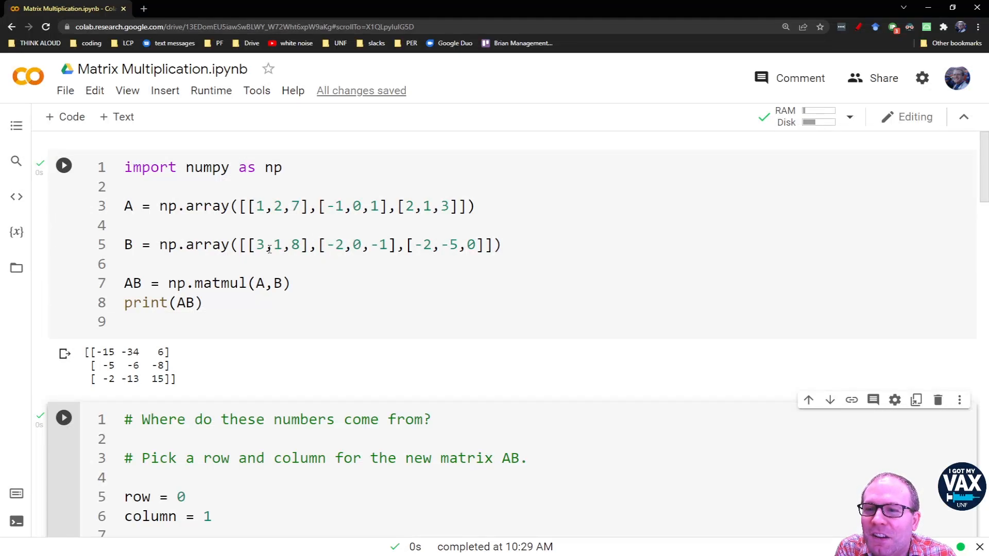
{"action": "scroll", "scroll_direction": "down", "scroll_amount": 3}
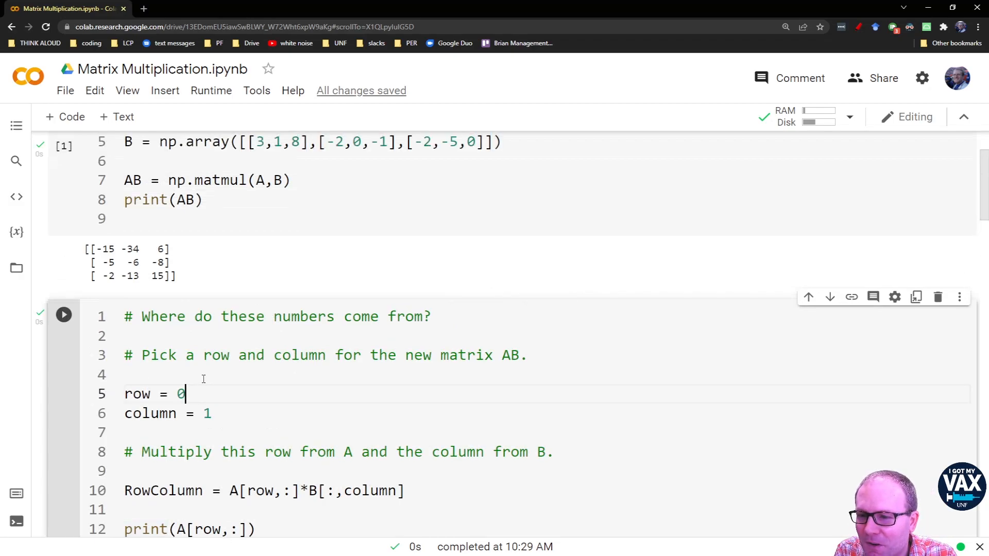
Set column to 2 (sum 6), then change indices to row 1, column 0.
{"action": "scroll", "scroll_direction": "down", "scroll_amount": 3}
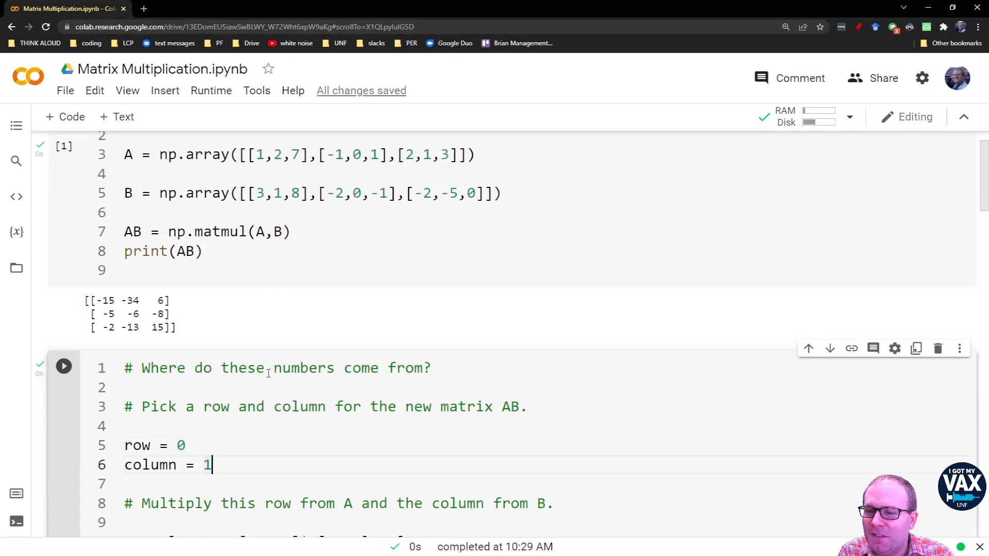
{"action": "type", "text": "2"}
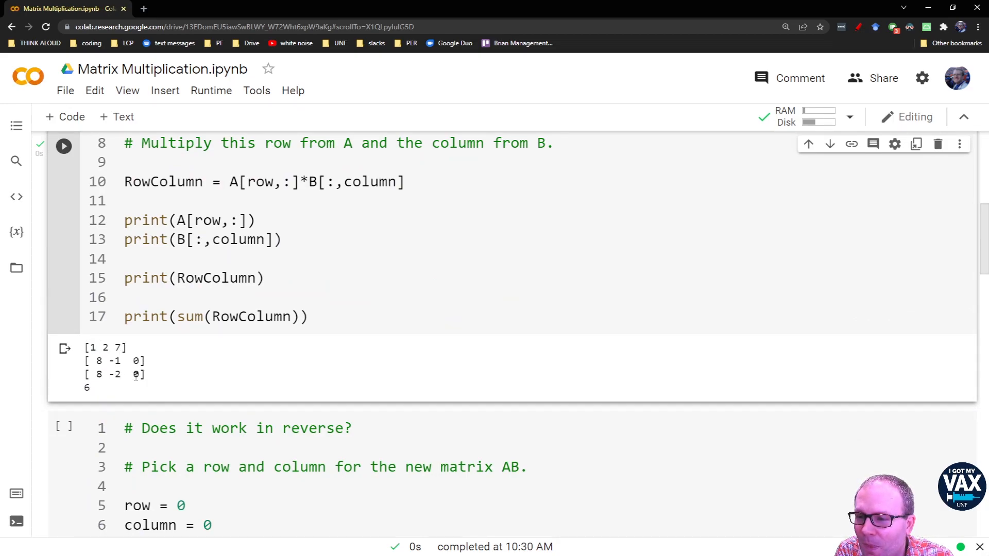
{"action": "type", "text": "2,0,-1],[-2,-5,0]])"}
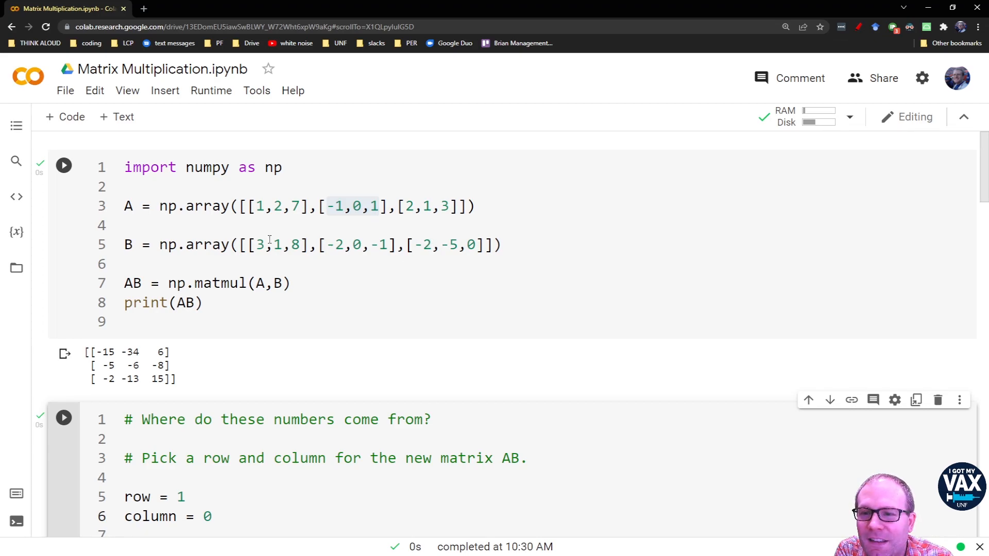
Run row 1, column 0 (sum -5), then edit indices to row 2, column 1.
{"action": "scroll", "scroll_direction": "down", "scroll_amount": 3}
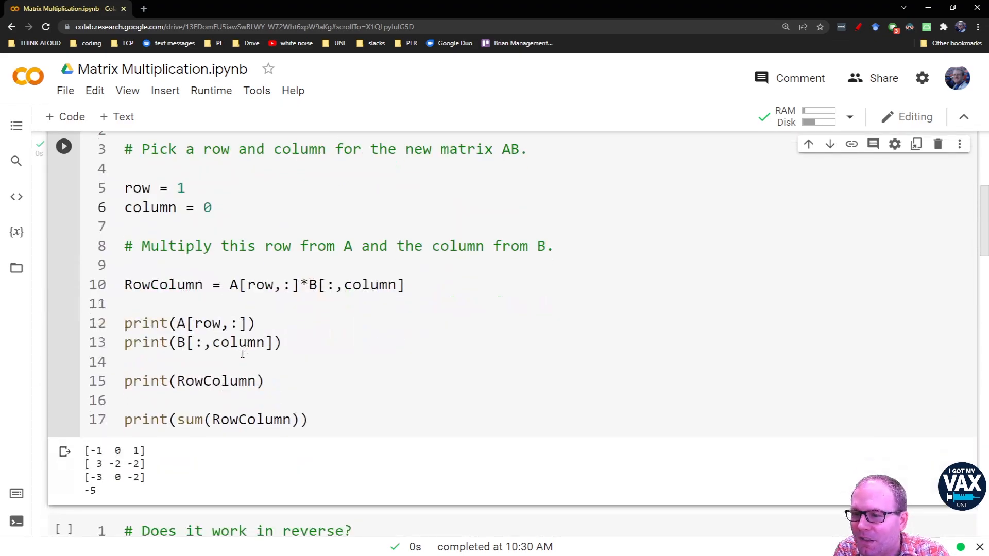
{"action": "scroll", "scroll_direction": "down", "scroll_amount": 3}
{"action": "type", "text": "2"}
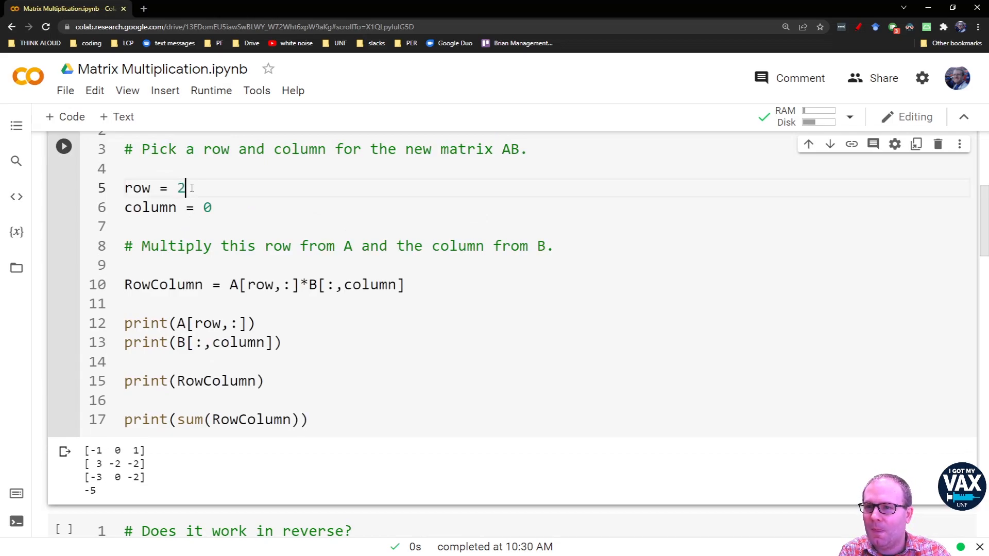
{"action": "left_click", "coordinate": [63, 146]}
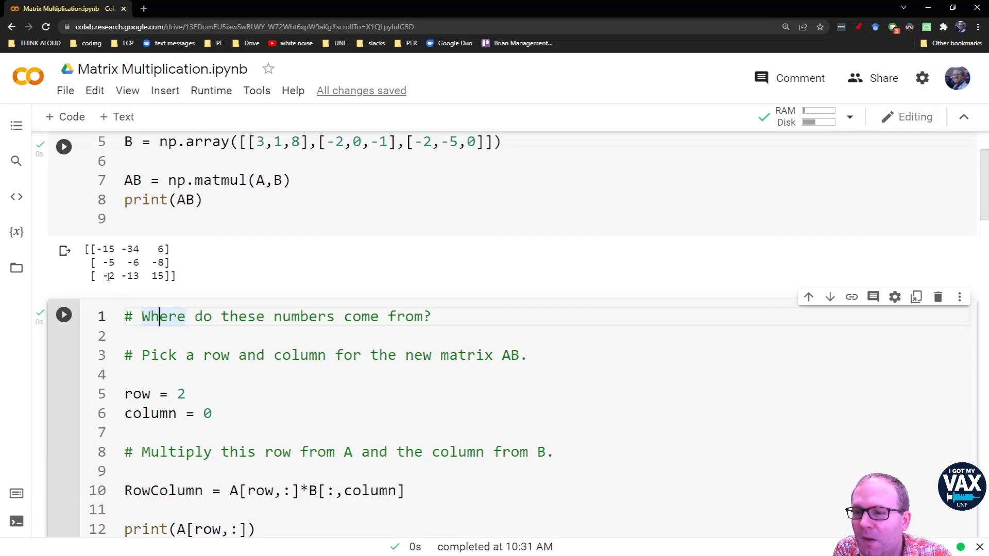
{"action": "left_click", "coordinate": [62, 146]}
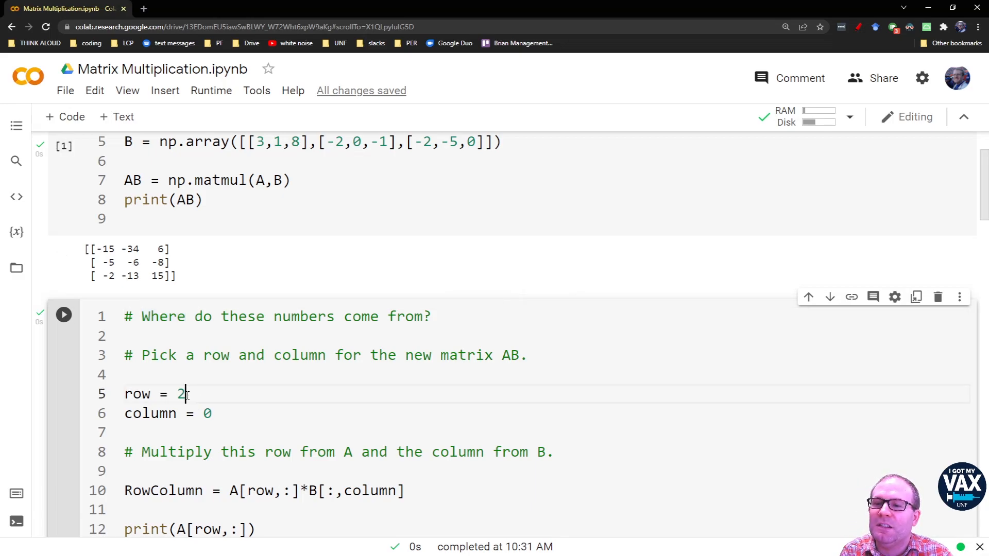
{"action": "type", "text": "1"}
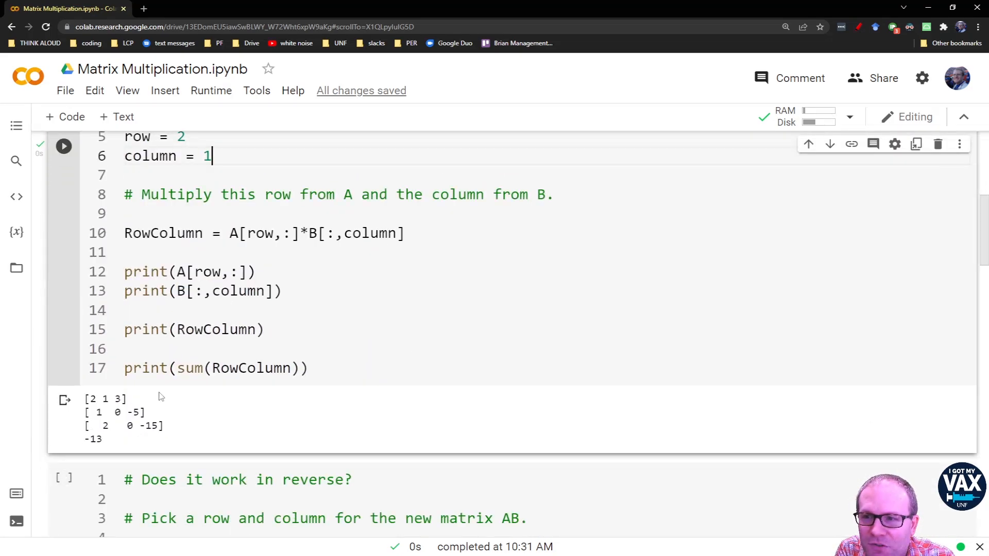
{"action": "mouse_move", "coordinate": [168, 414]}
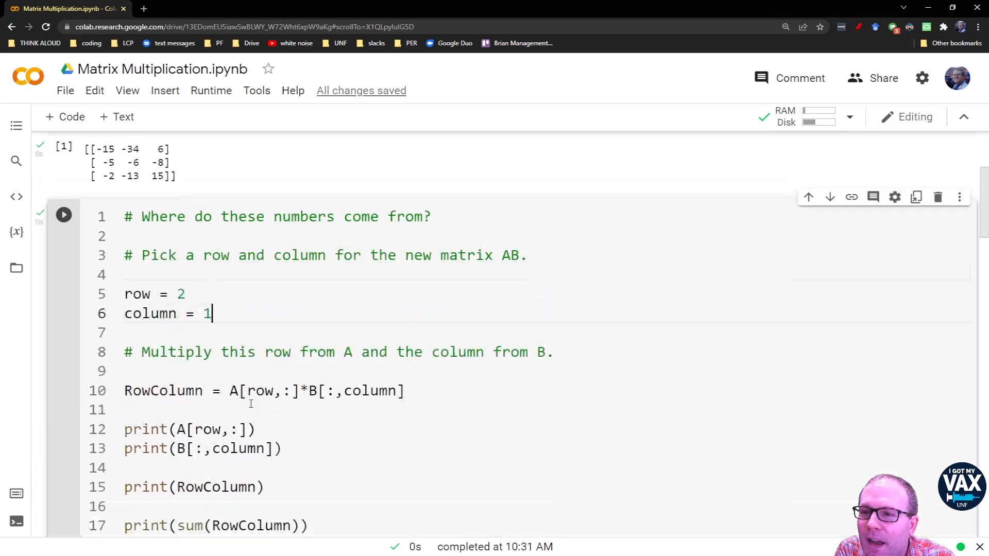
Match -13 in the AB printout, then scroll to the 'Does it work in reverse?' cell.
{"action": "scroll", "scroll_direction": "up", "scroll_amount": 3}
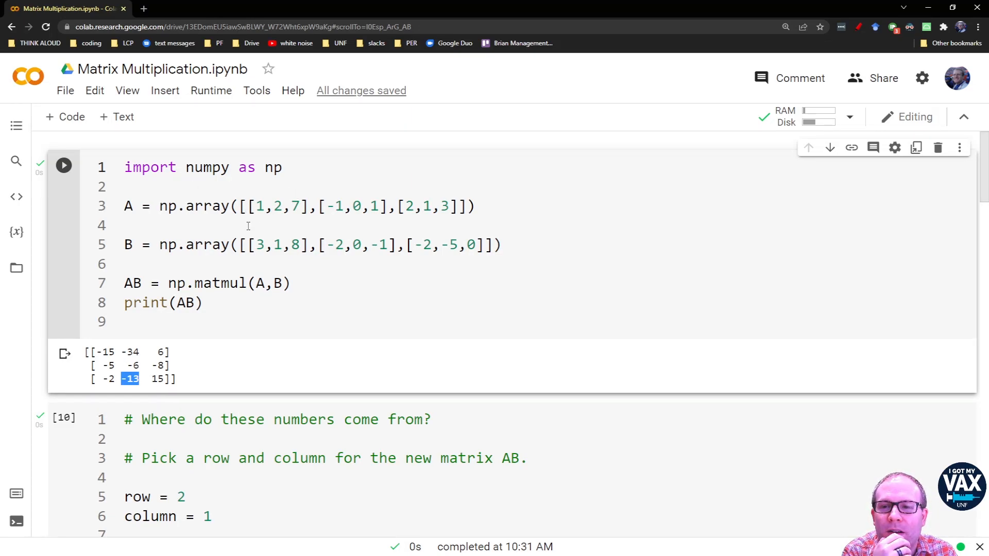
{"action": "mouse_move", "coordinate": [265, 245]}
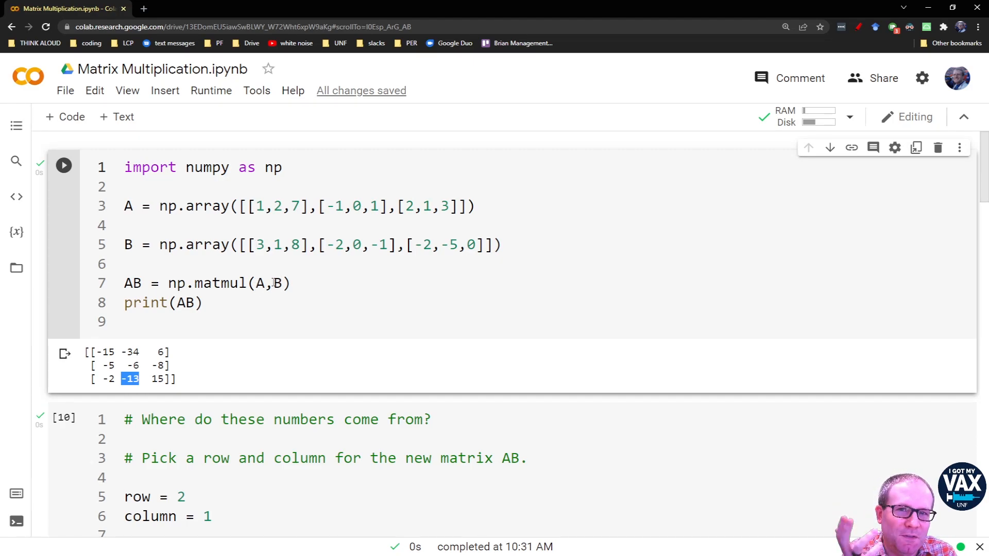
{"action": "scroll", "scroll_direction": "down", "scroll_amount": 3}
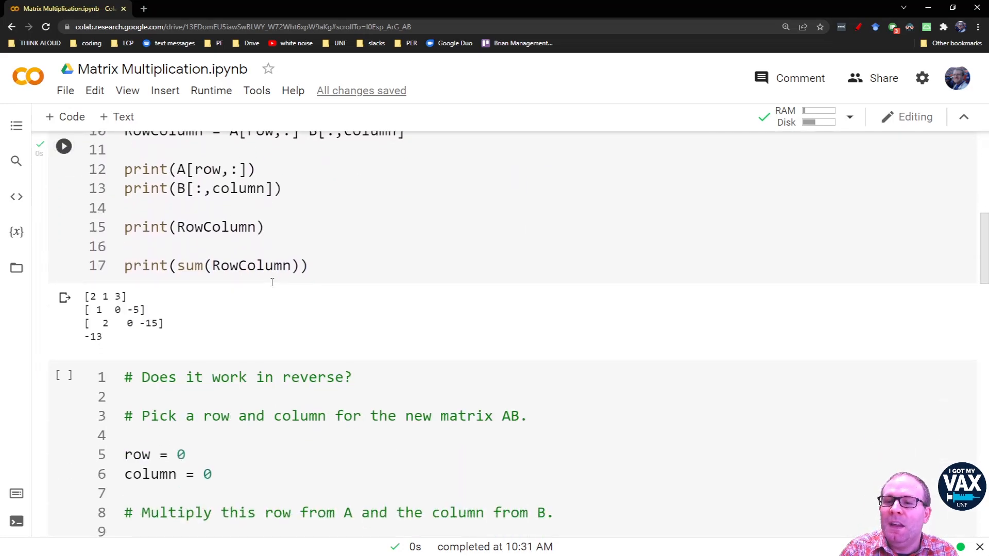
{"action": "scroll", "scroll_direction": "down", "scroll_amount": 3}
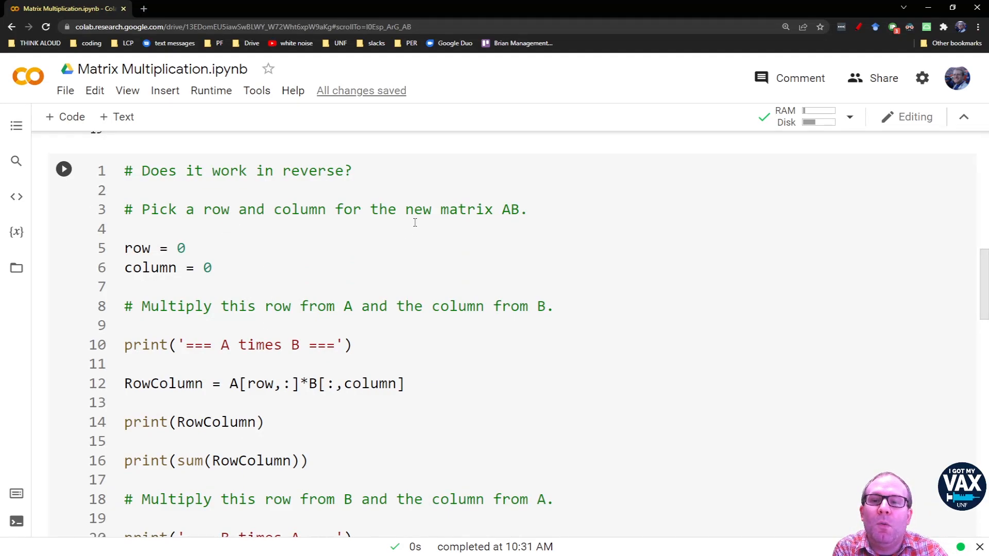
{"action": "mouse_move", "coordinate": [216, 298]}
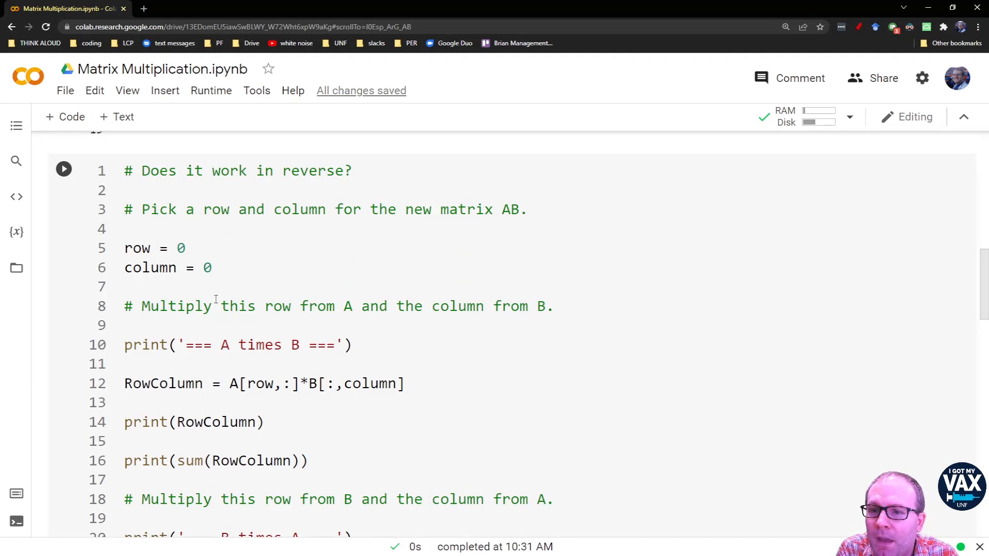
Scroll through the reverse-order output: A×B sums to -15, B×A sums to 18.
{"action": "scroll", "scroll_direction": "down", "scroll_amount": 3}
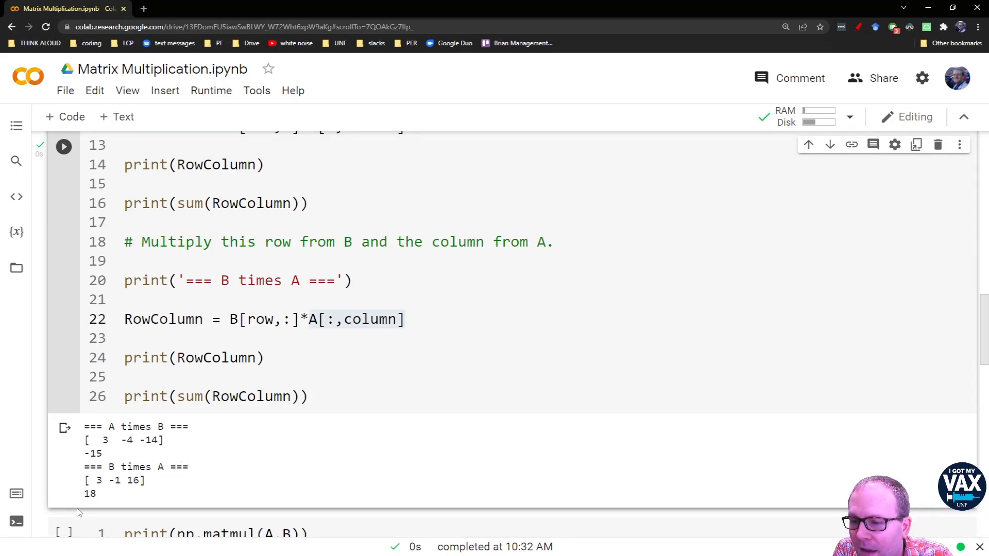
{"action": "mouse_move", "coordinate": [93, 508]}
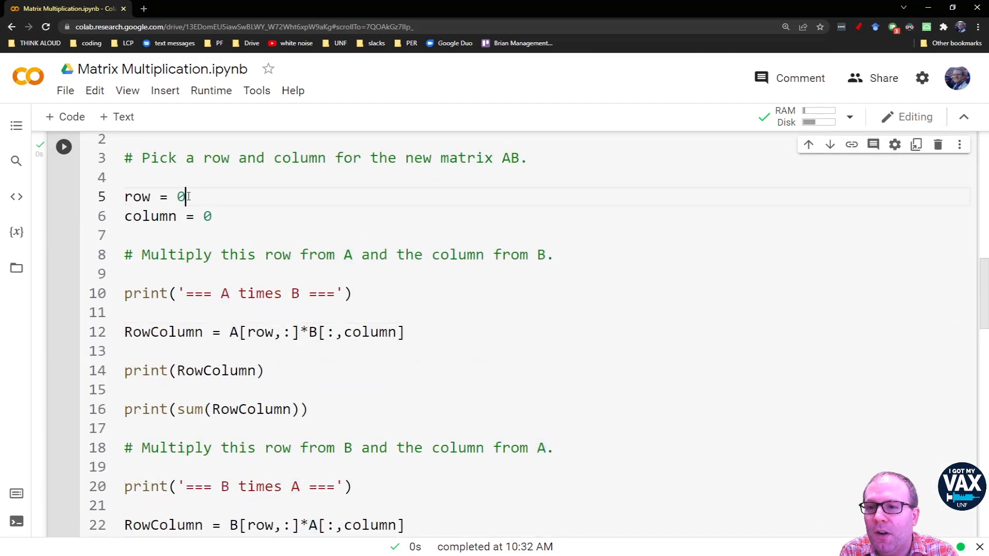
Compare AB and BA at row 1, column 1, then row 2, column 0 (-2 vs 3).
{"action": "type", "text": "1"}
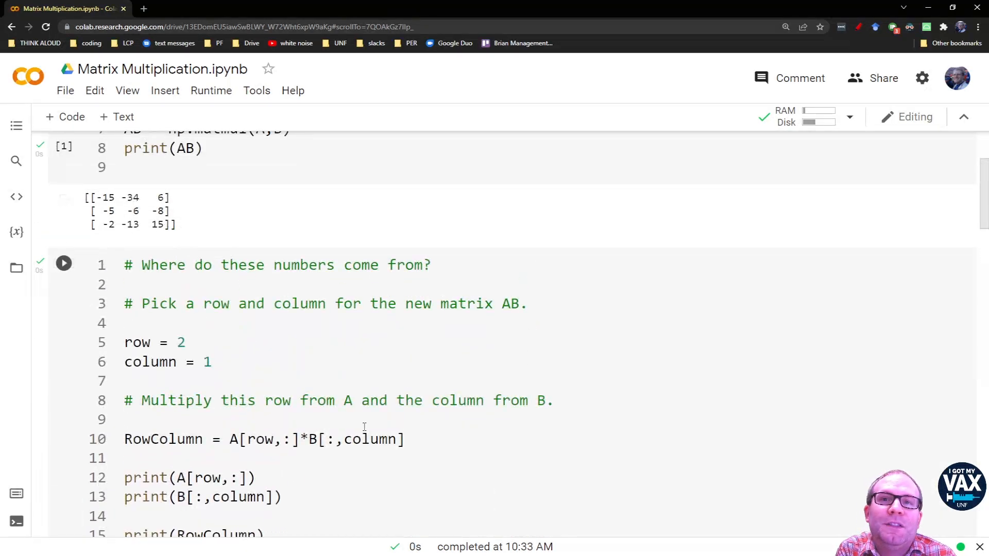
{"action": "scroll", "scroll_direction": "down", "scroll_amount": 3}
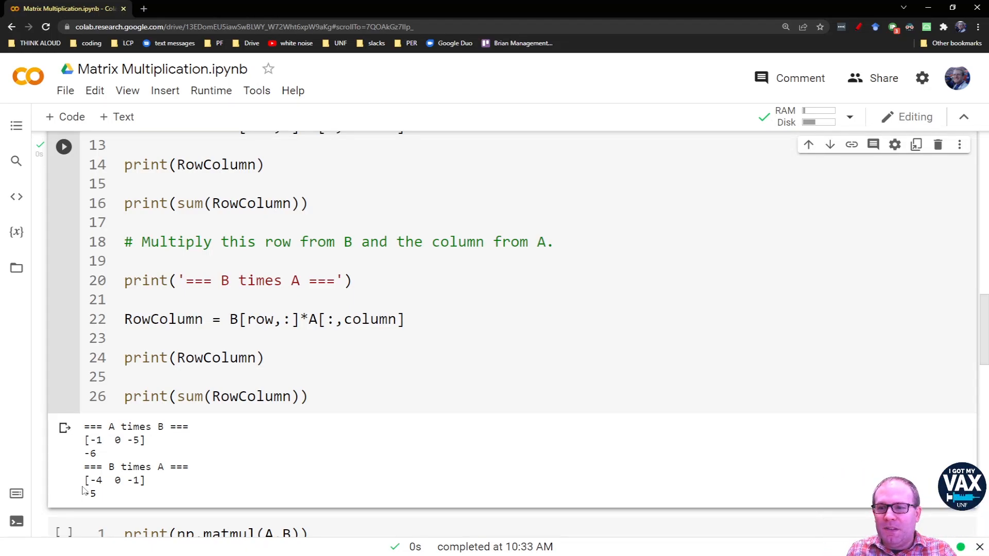
{"action": "mouse_move", "coordinate": [318, 476]}
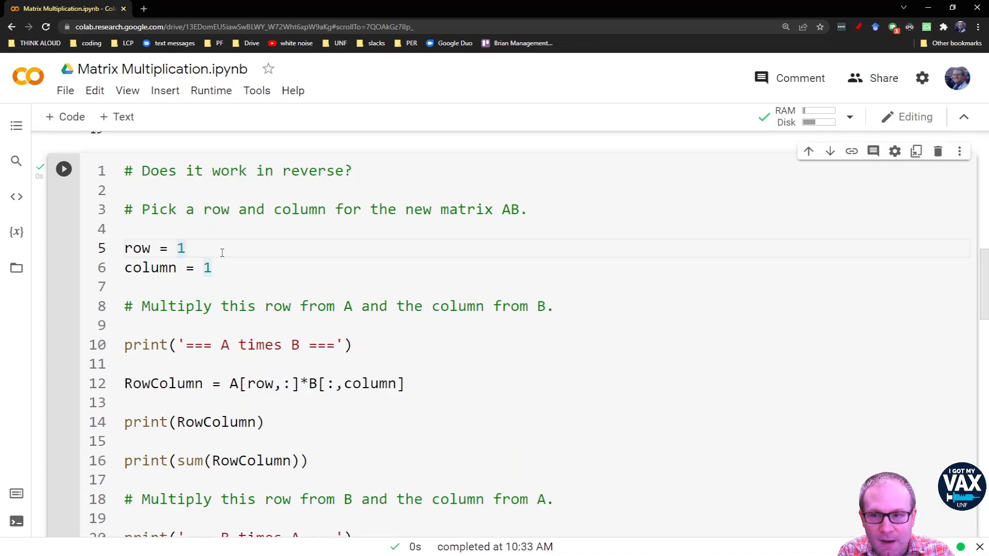
{"action": "type", "text": "0"}
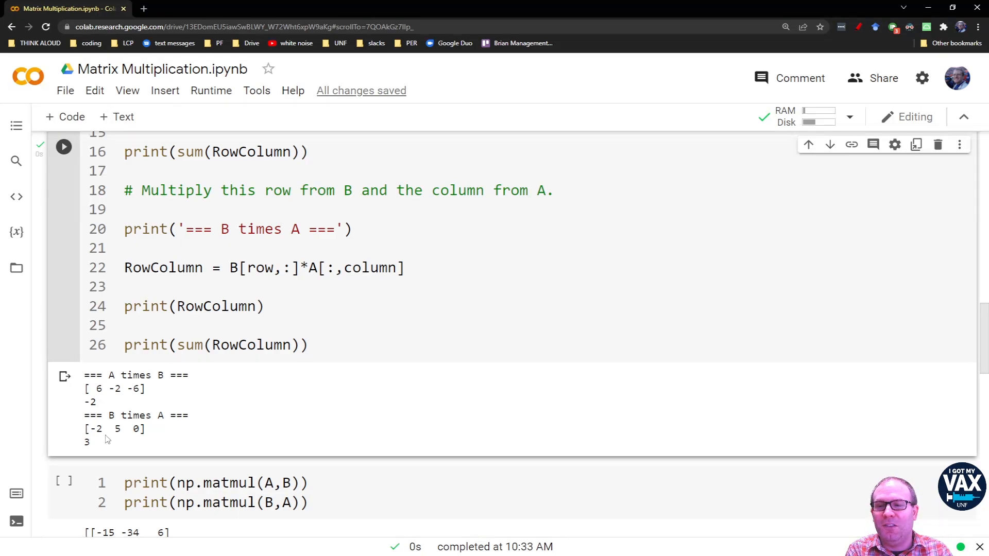
Print np.matmul(A,B) and np.matmul(B,A) to show two different 3×3 products.
{"action": "scroll", "scroll_direction": "down", "scroll_amount": 3}
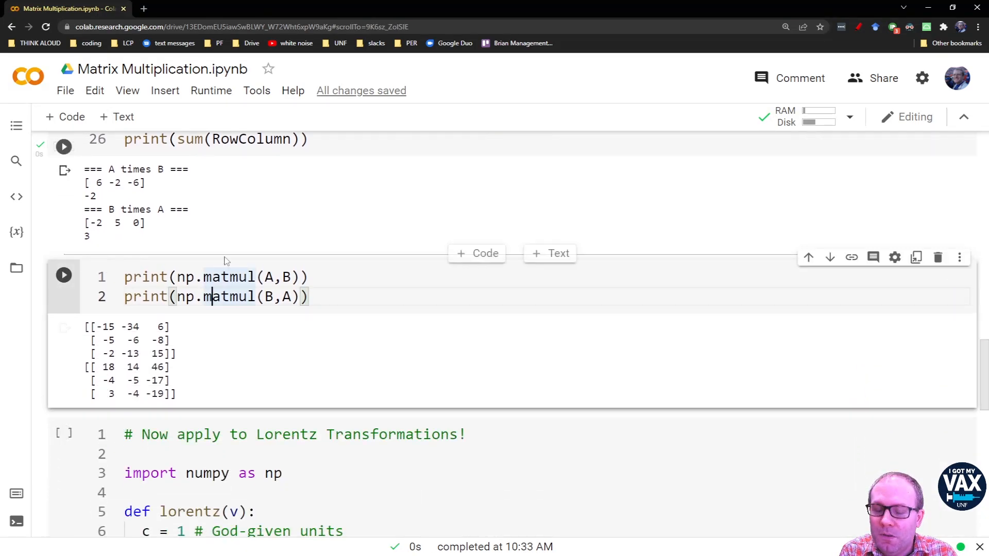
{"action": "left_click", "coordinate": [63, 275]}
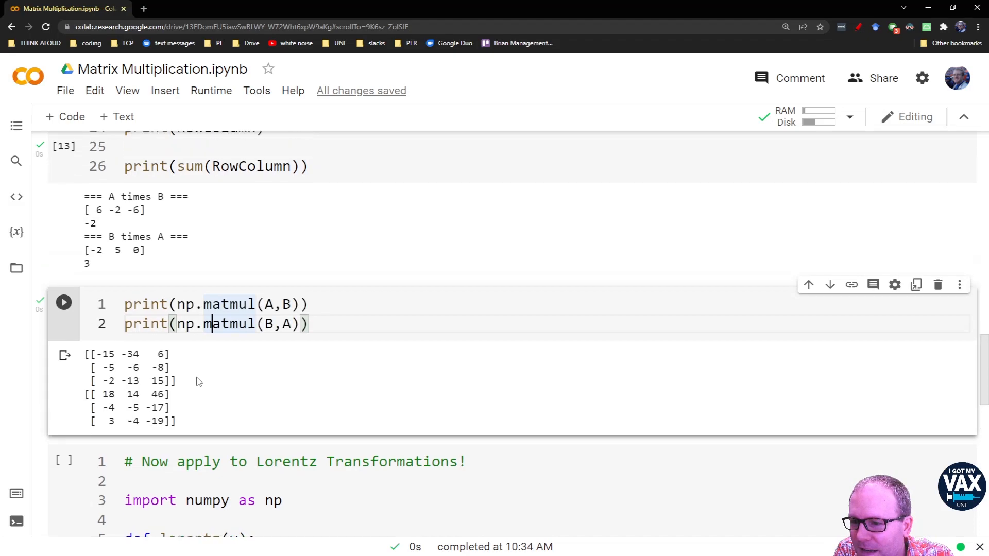
{"action": "scroll", "scroll_direction": "down", "scroll_amount": 3}
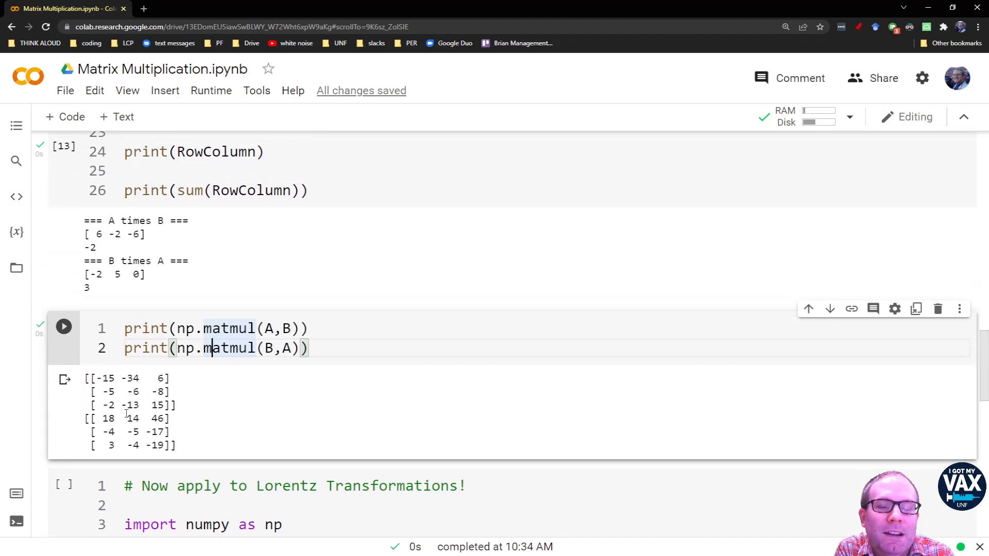
{"action": "mouse_move", "coordinate": [274, 442]}
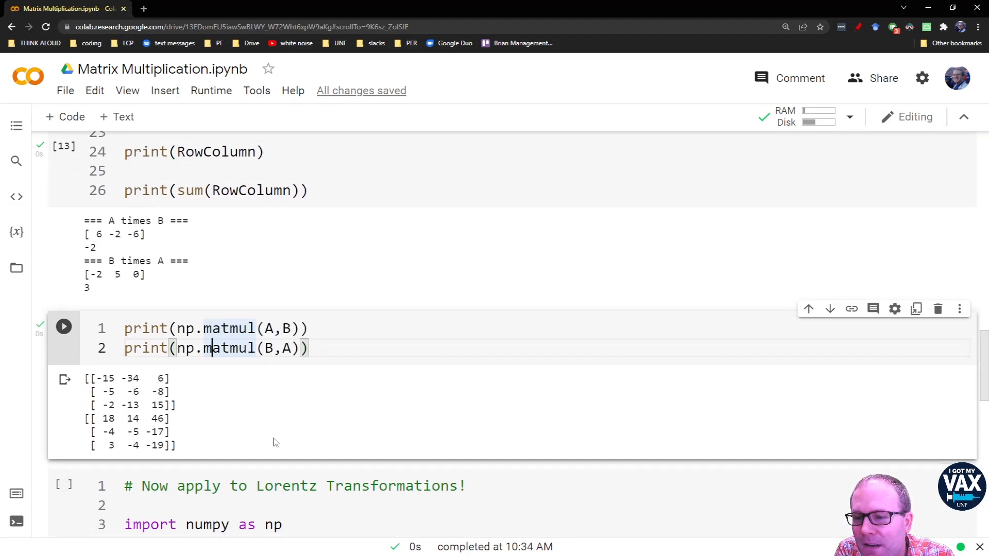
{"action": "mouse_move", "coordinate": [286, 418]}
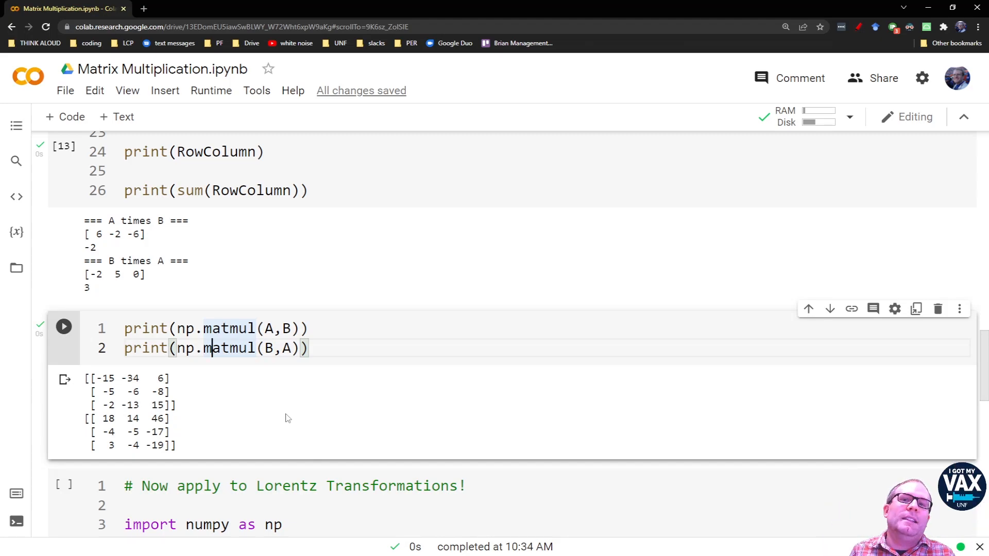